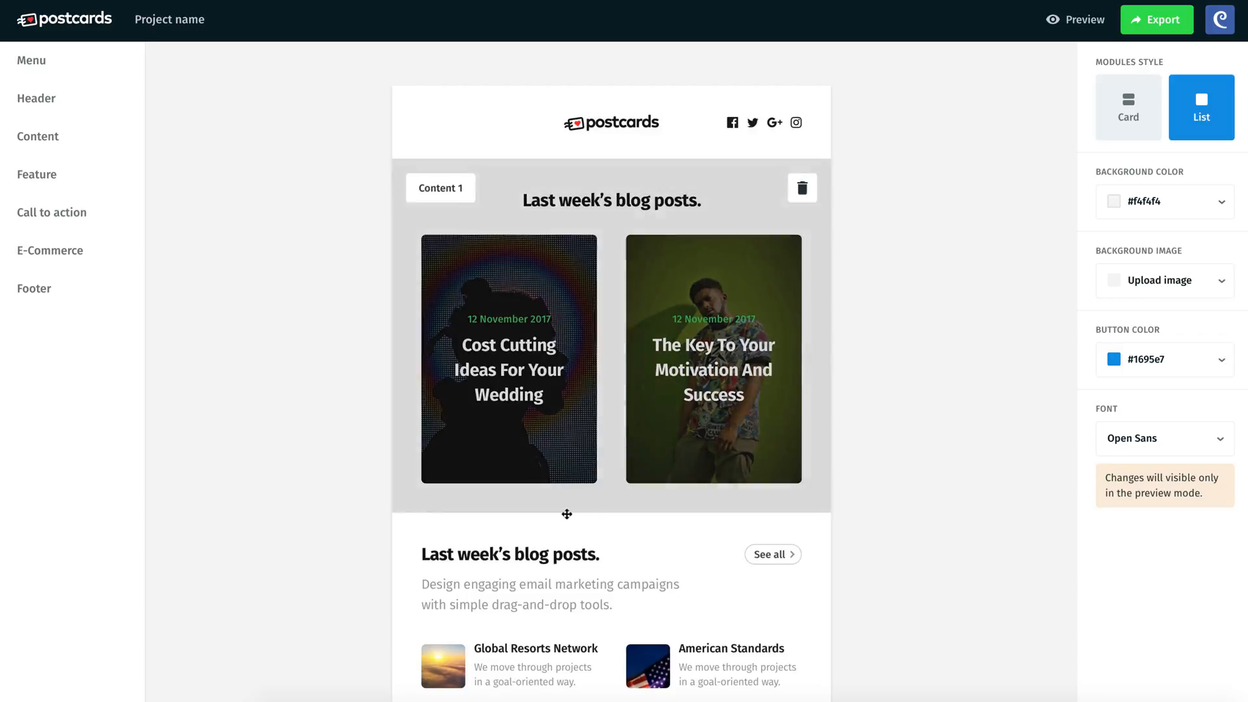
- Extract the postcards_project zip in Finder and open the extracted project folder
click(1156, 19)
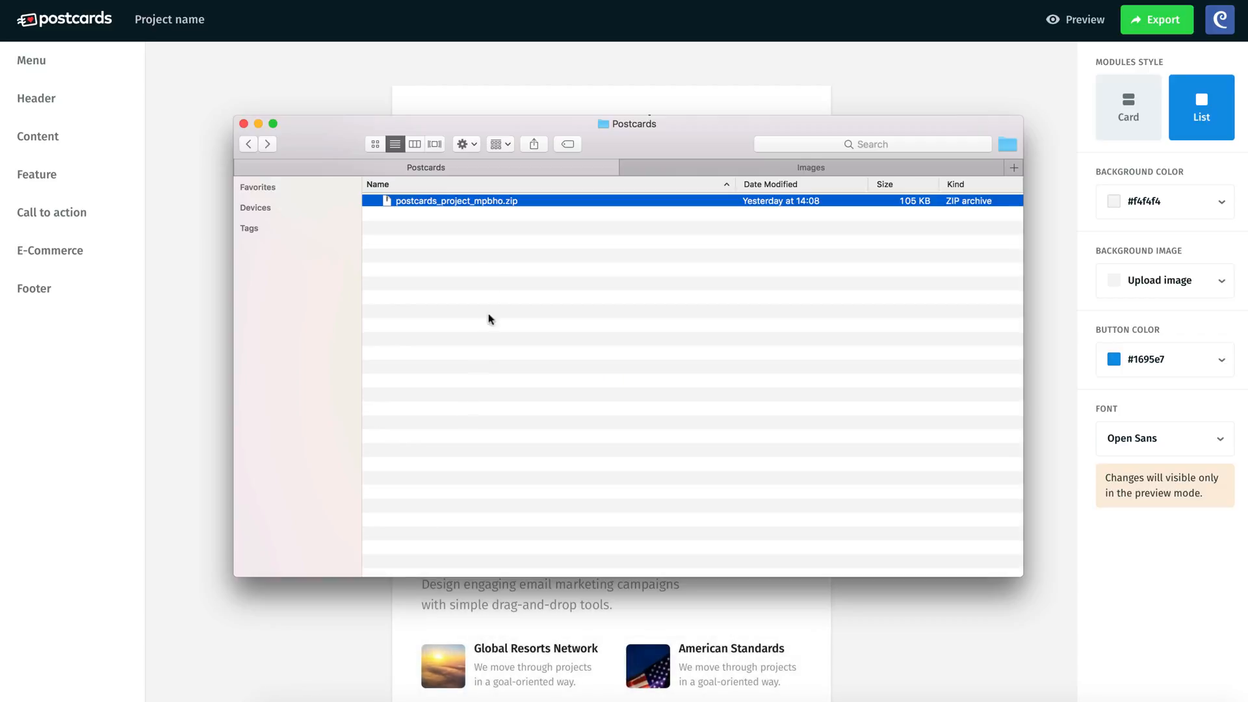
mouse_move(467, 223)
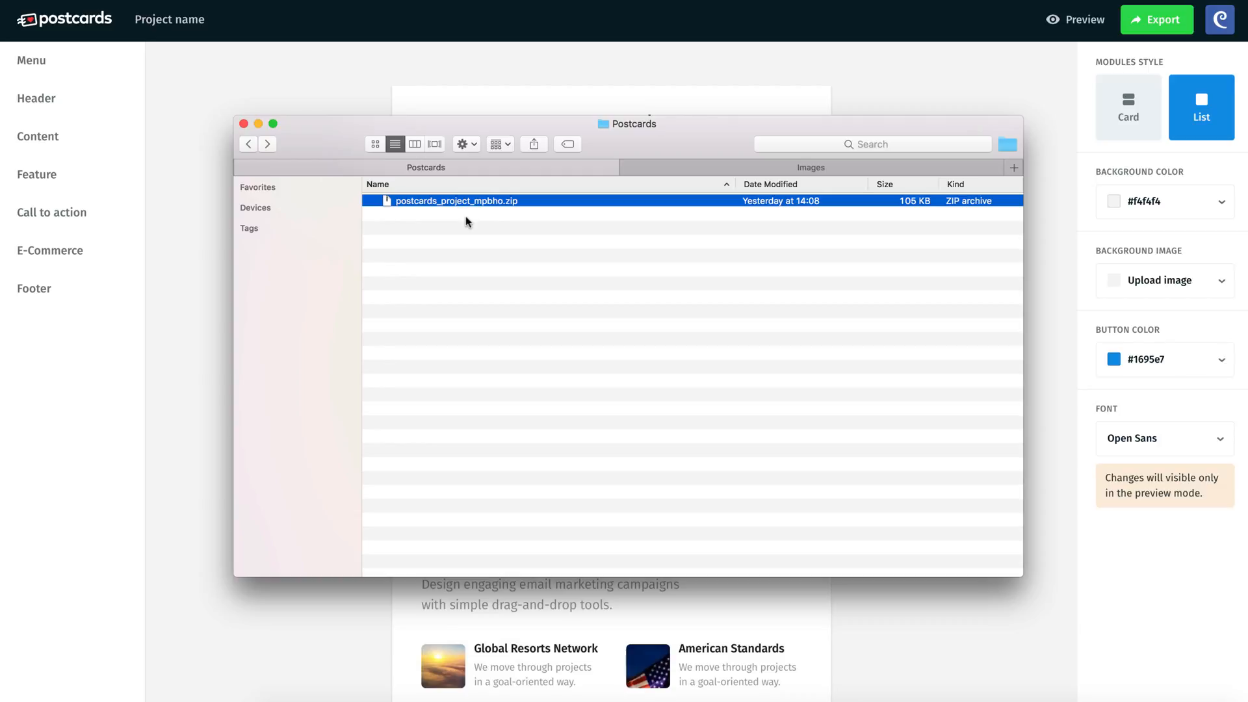
double_click(454, 200)
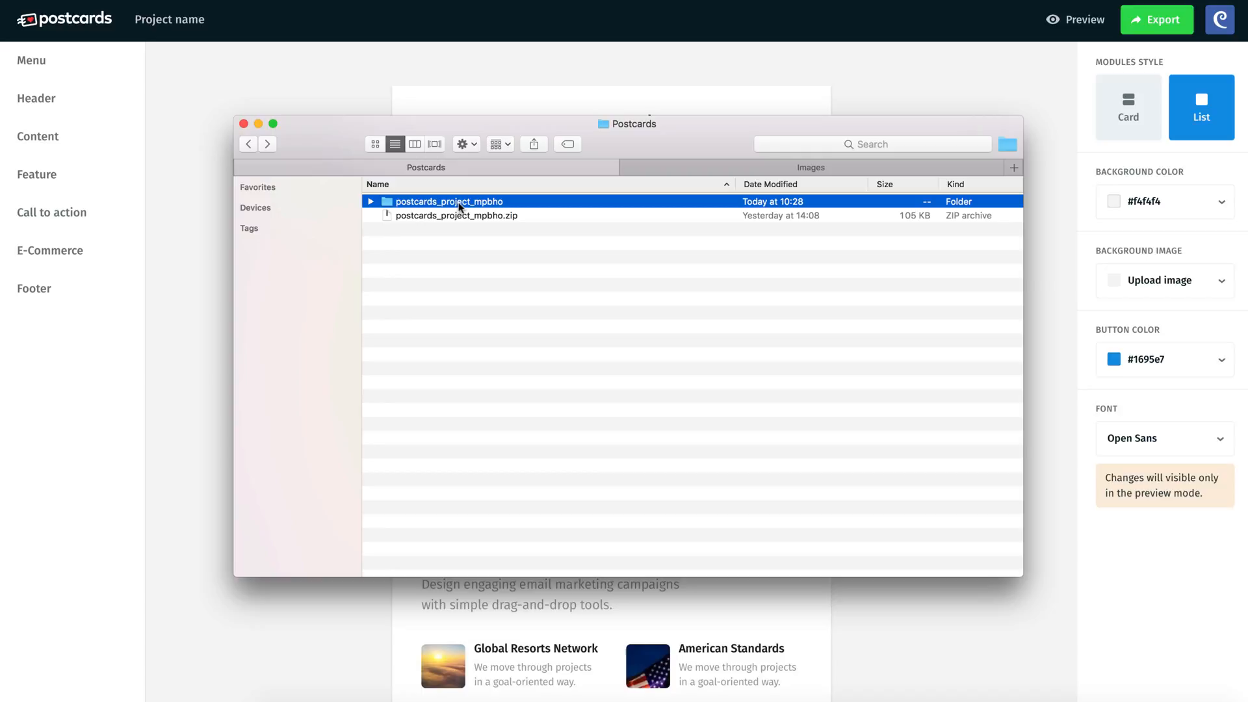
double_click(449, 201)
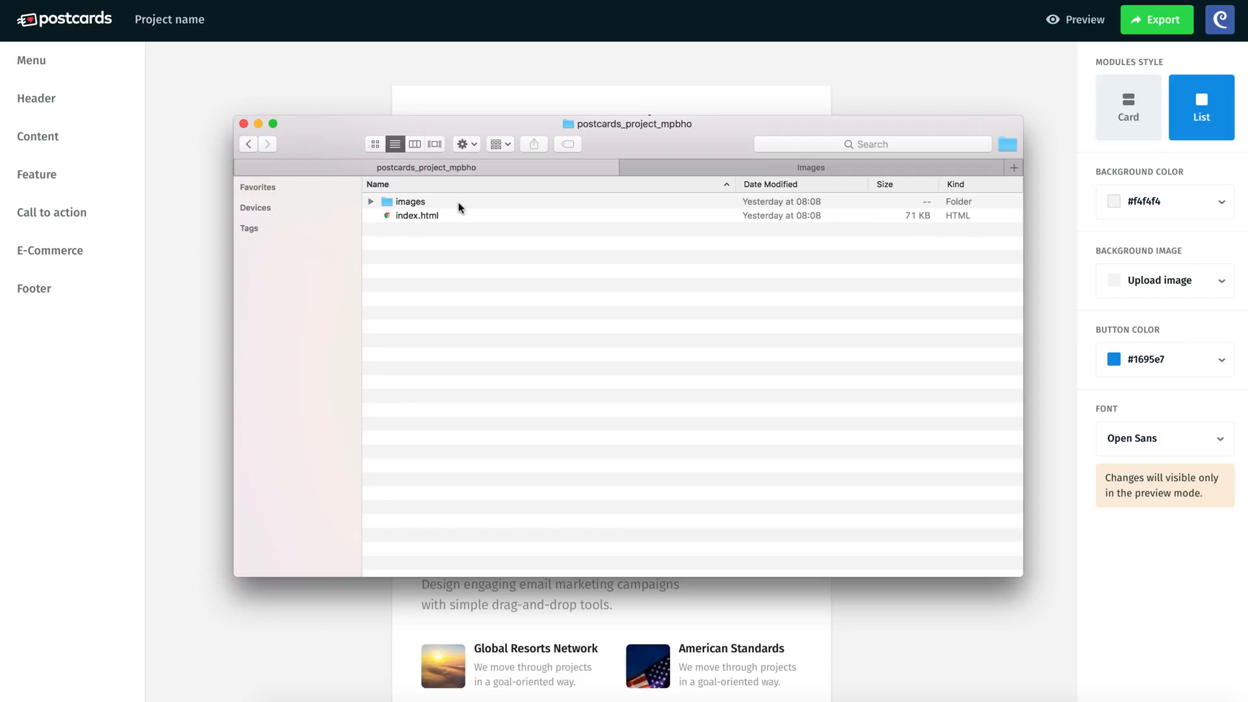
mouse_move(429, 219)
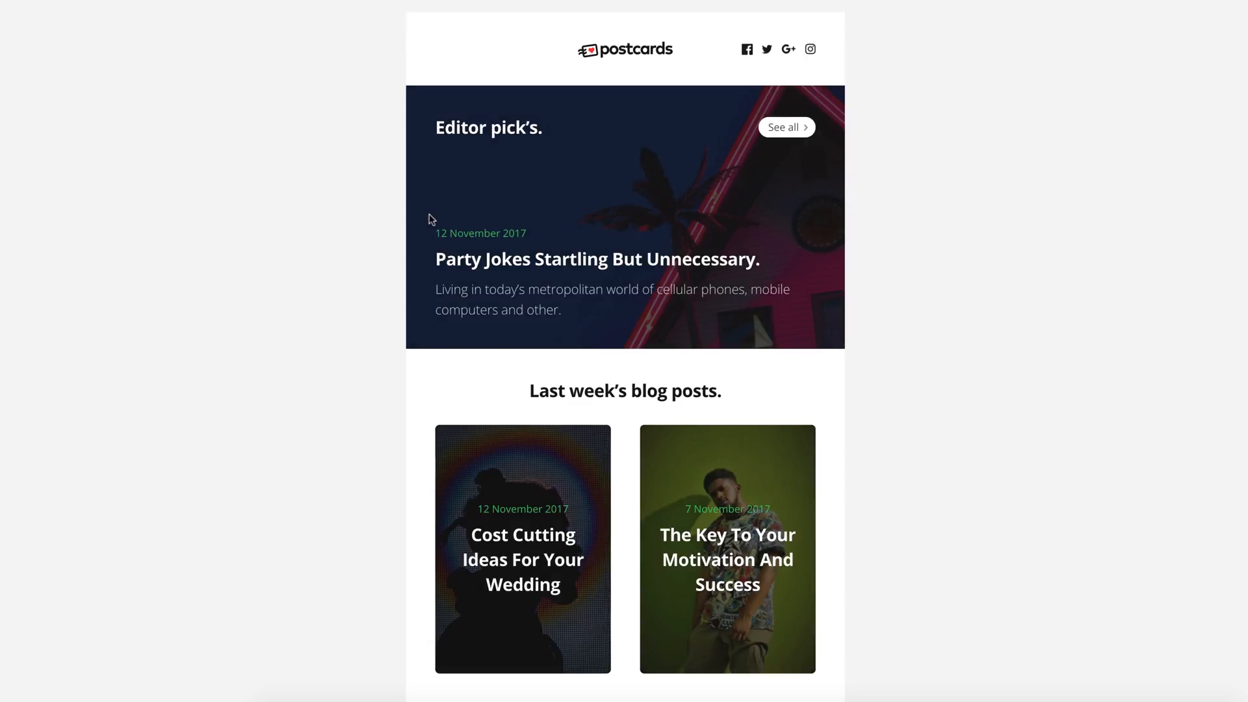
- Scroll through the Chrome preview to review the editor pick, blog cards and post list
scroll(down, 3)
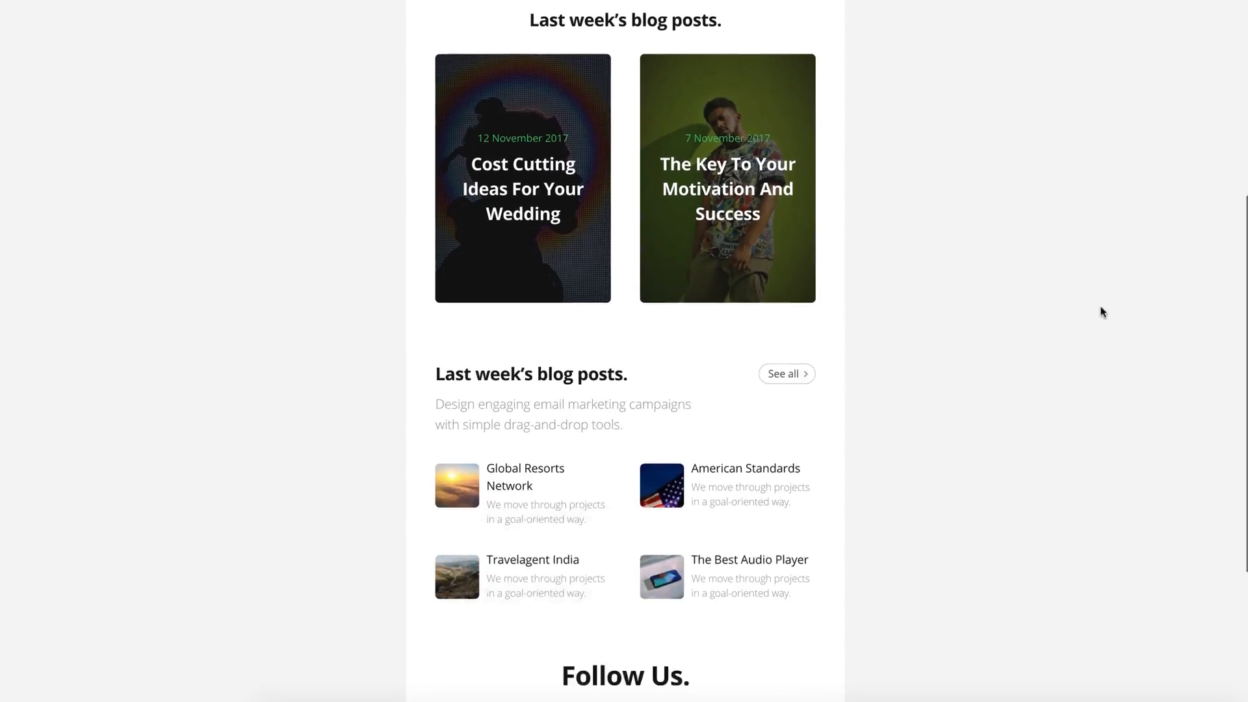
scroll(up, 3)
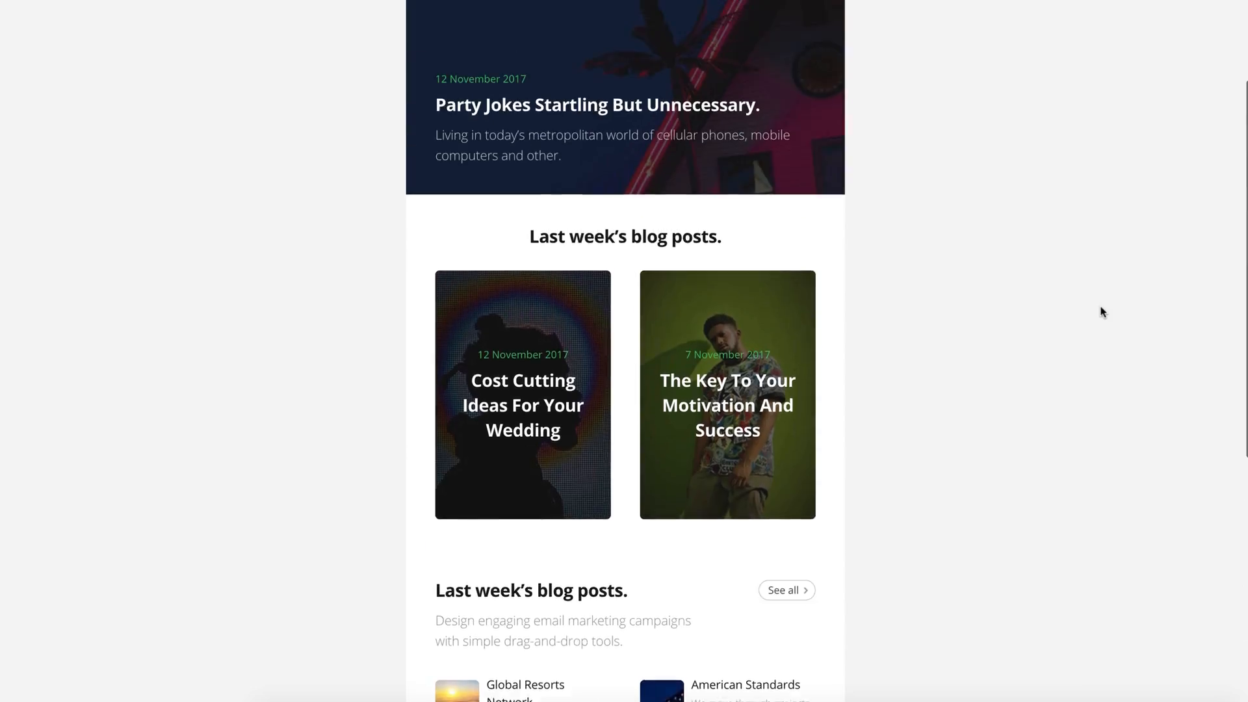
scroll(up, 3)
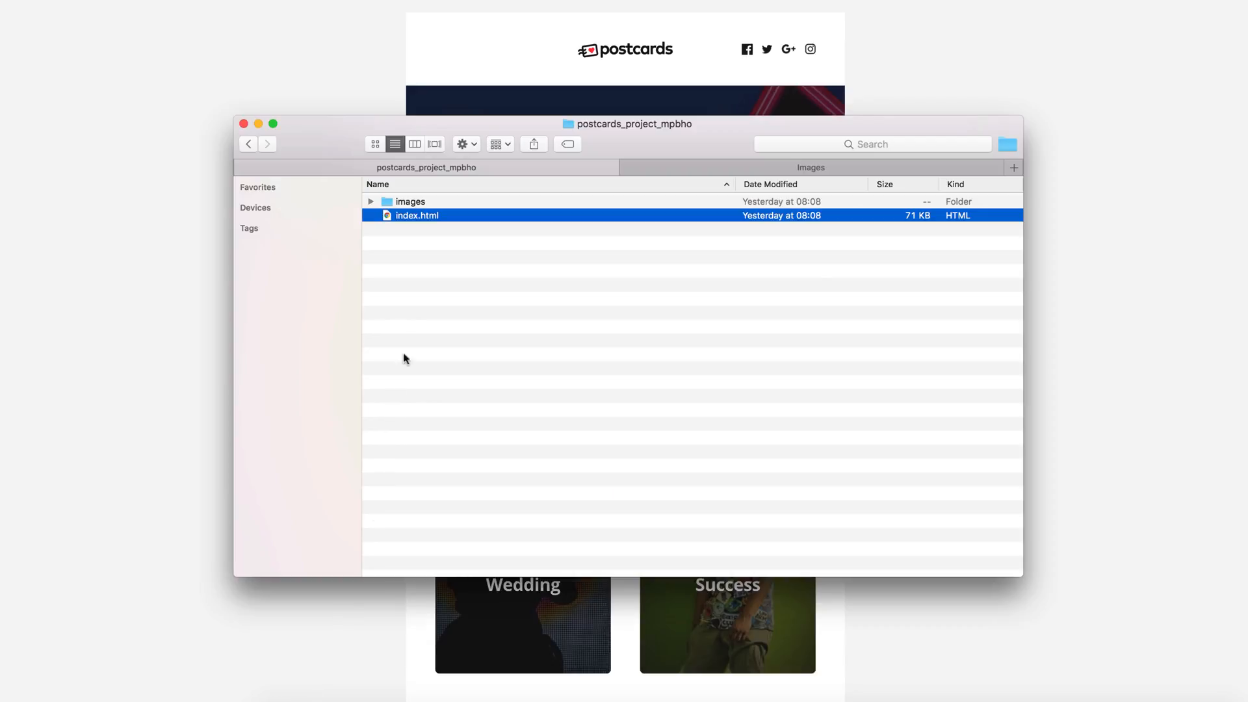
- Browse the images folder, then open index.html with Sublime Text
click(410, 202)
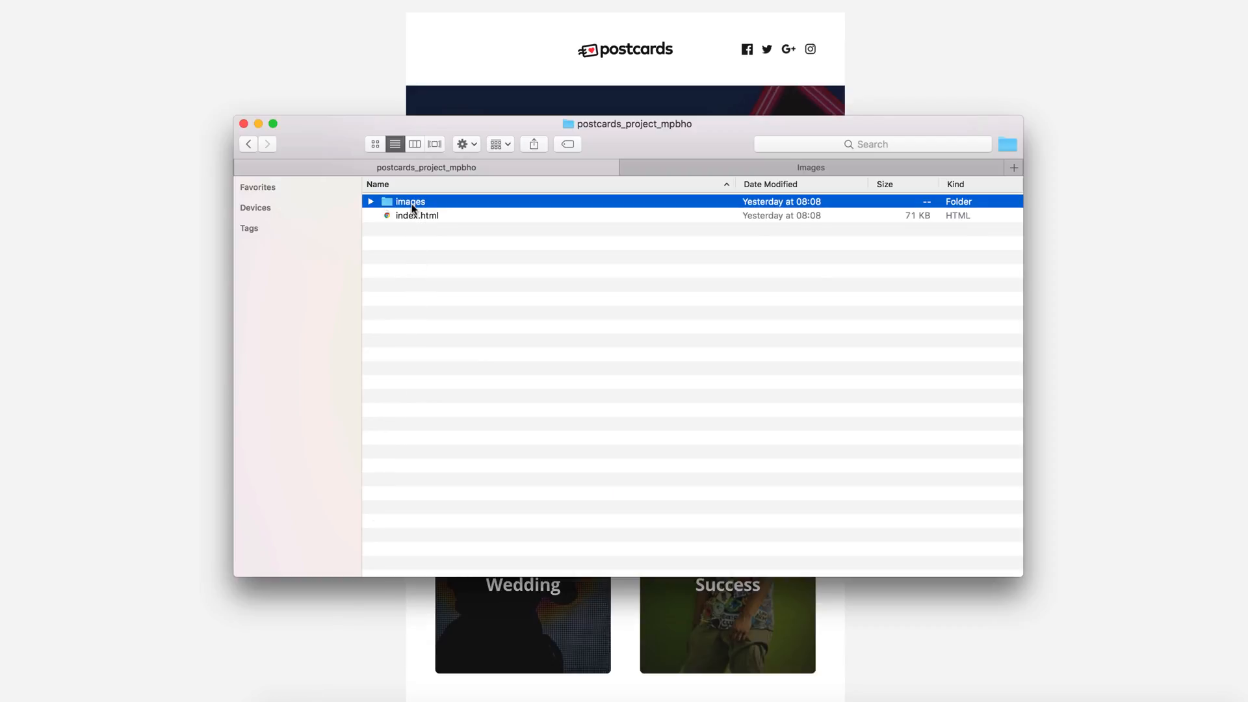
double_click(410, 201)
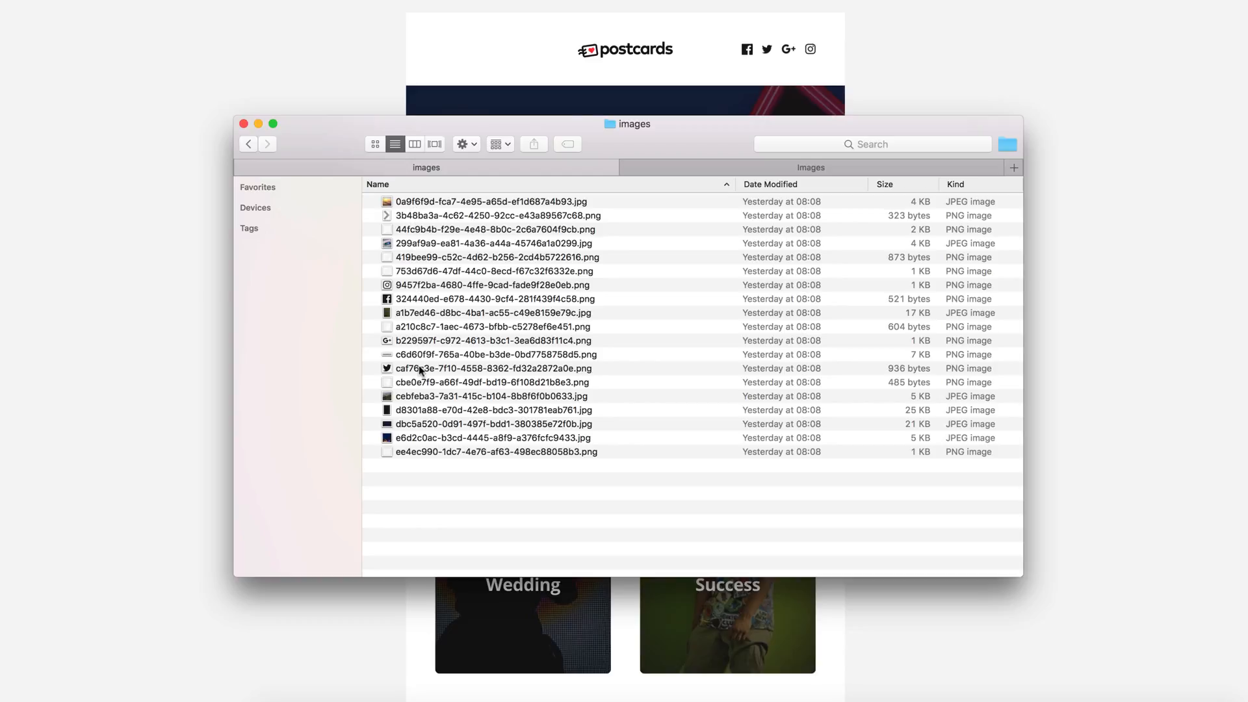
mouse_move(404, 360)
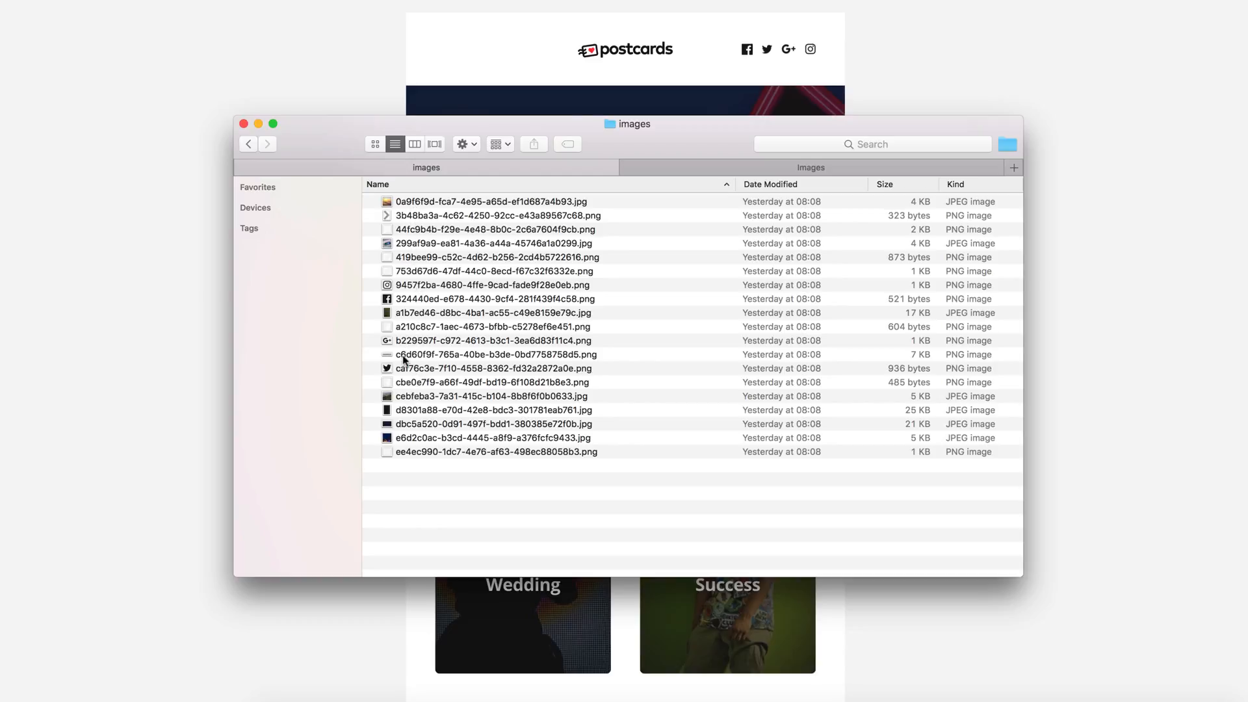
click(248, 144)
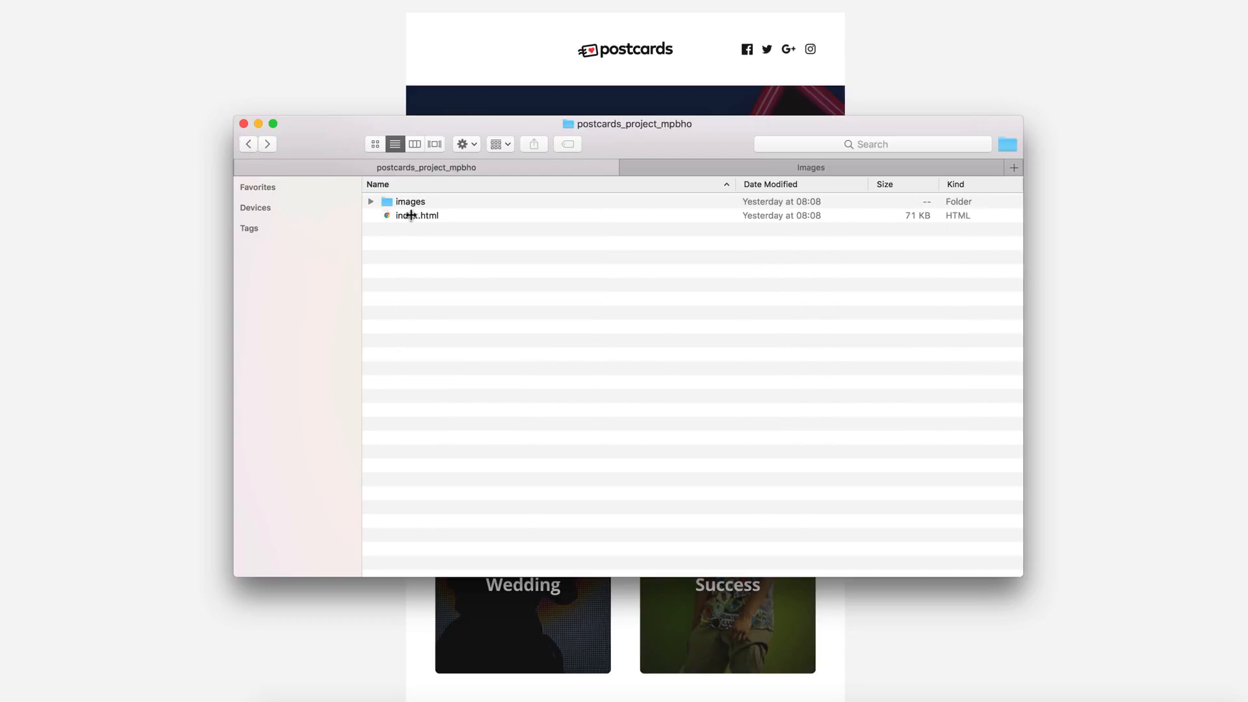
right_click(417, 216)
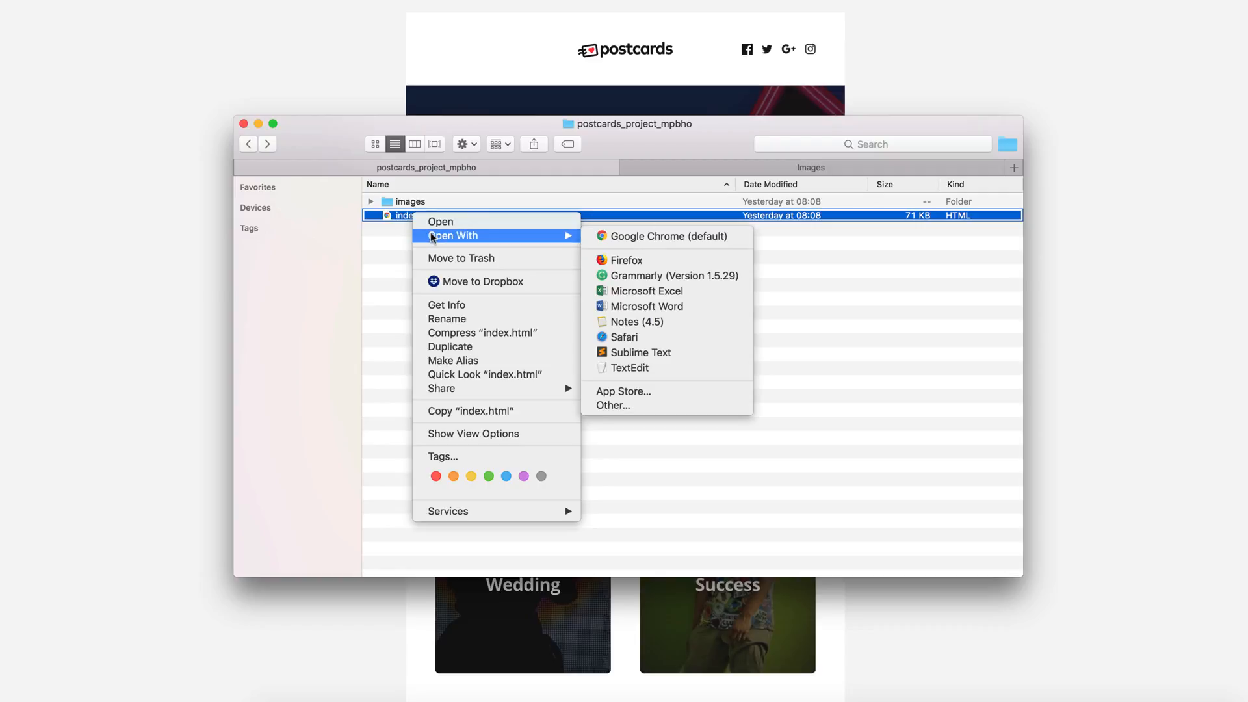
mouse_move(641, 352)
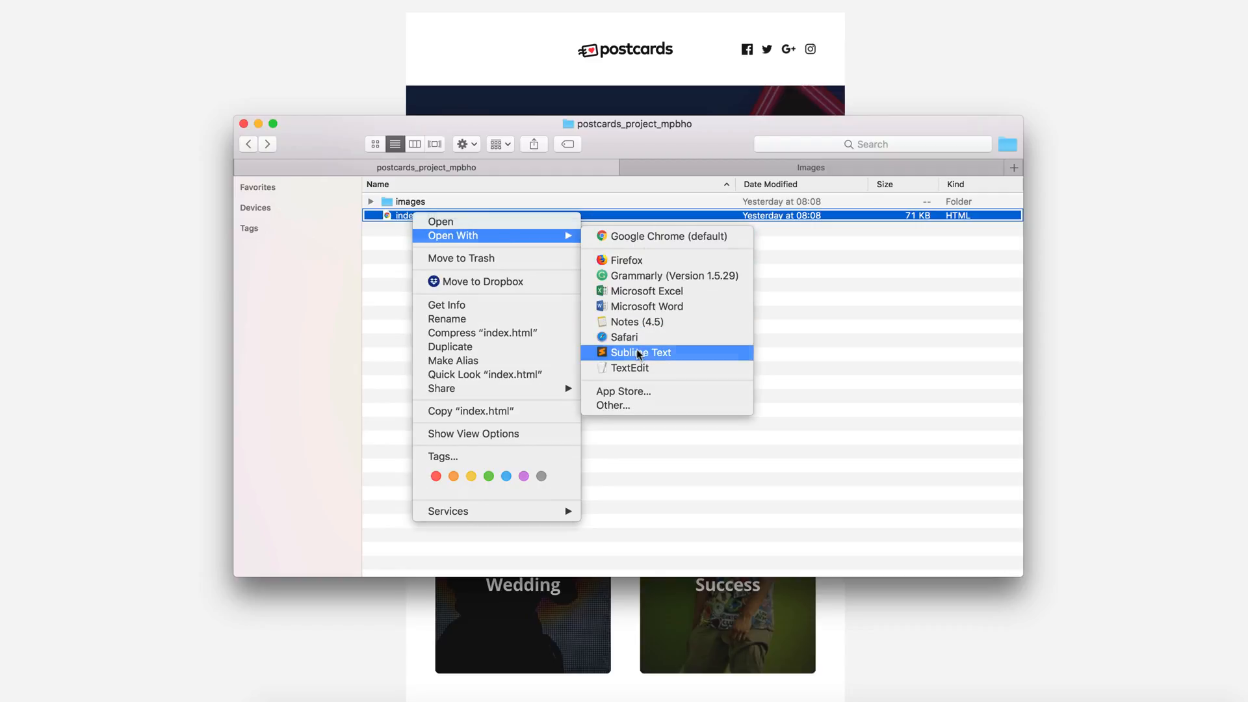
click(641, 352)
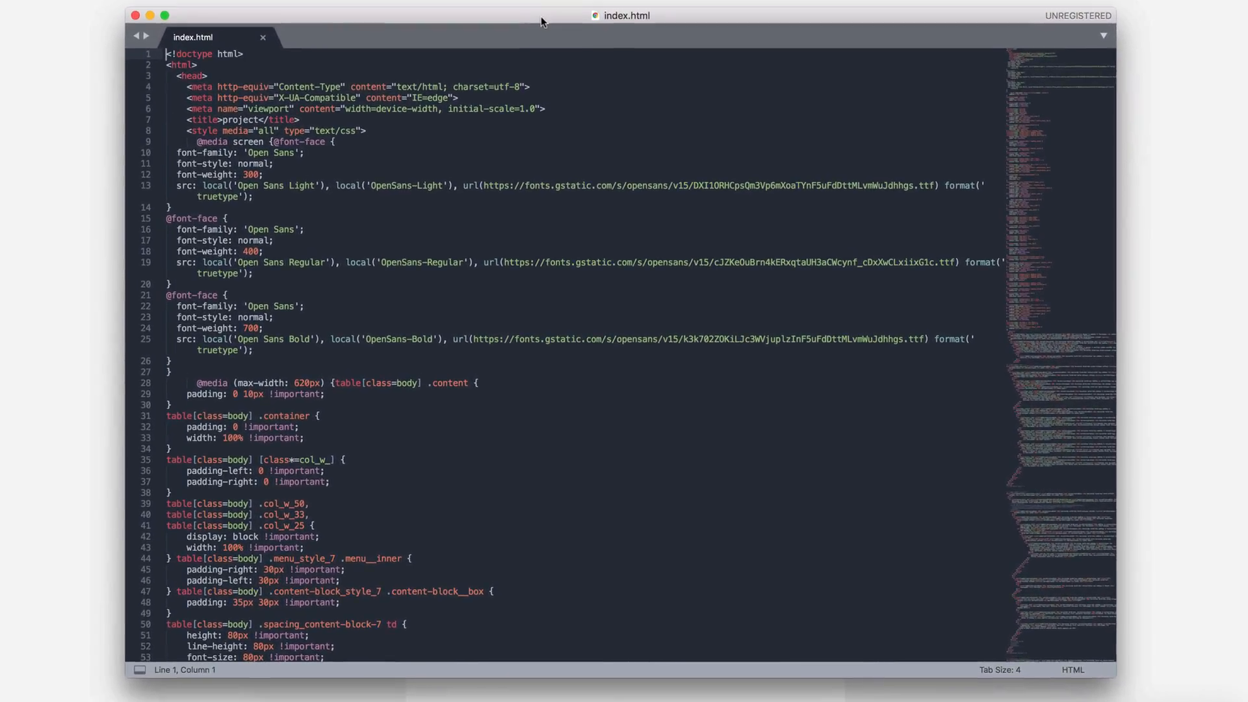
scroll(down, 3)
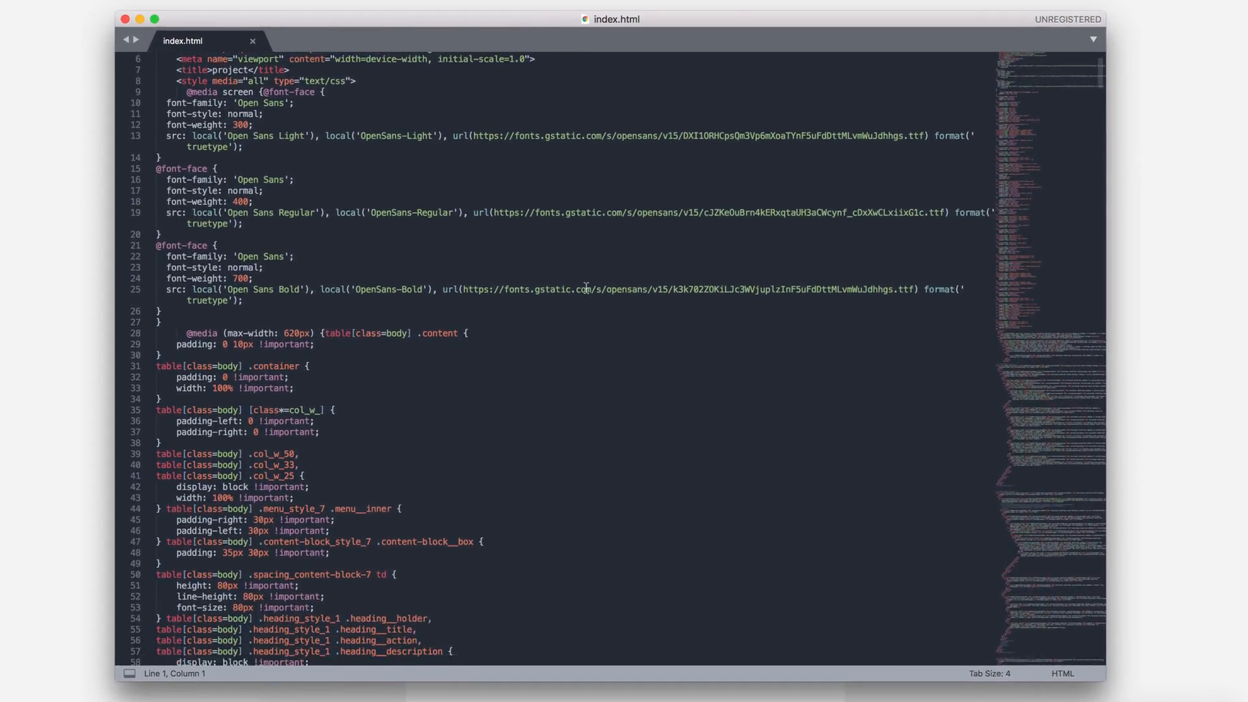
scroll(down, 3)
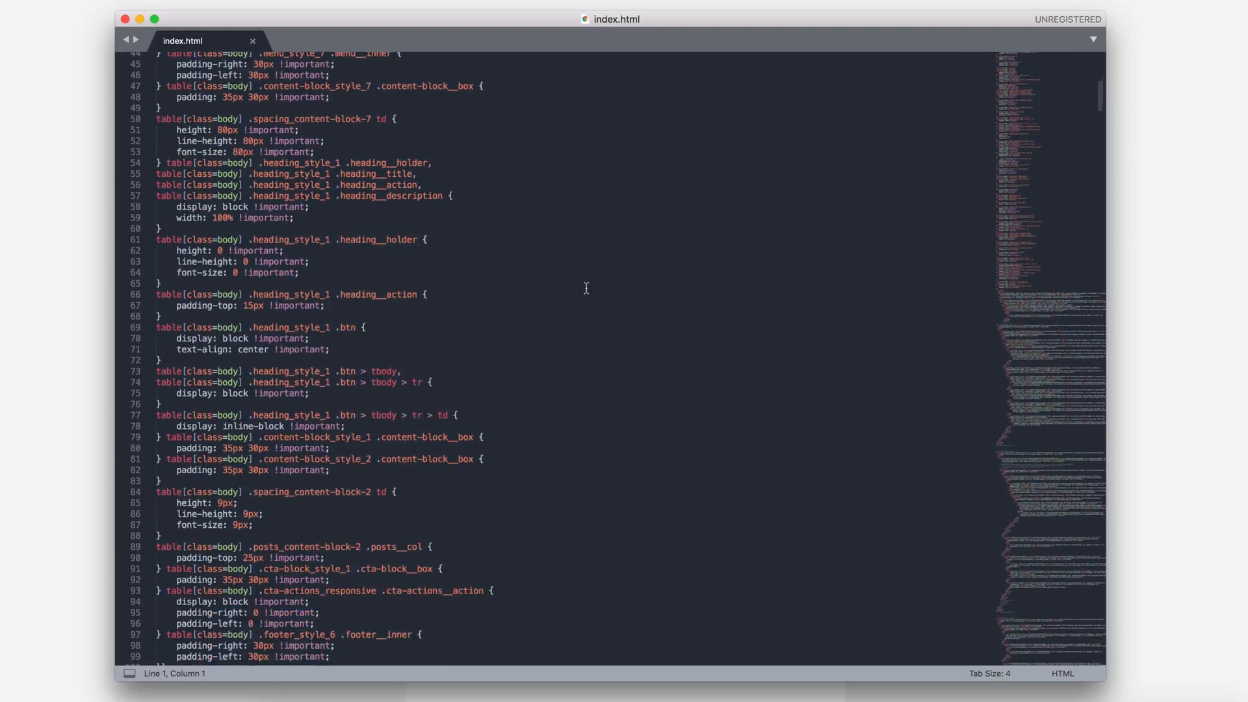
scroll(down, 3)
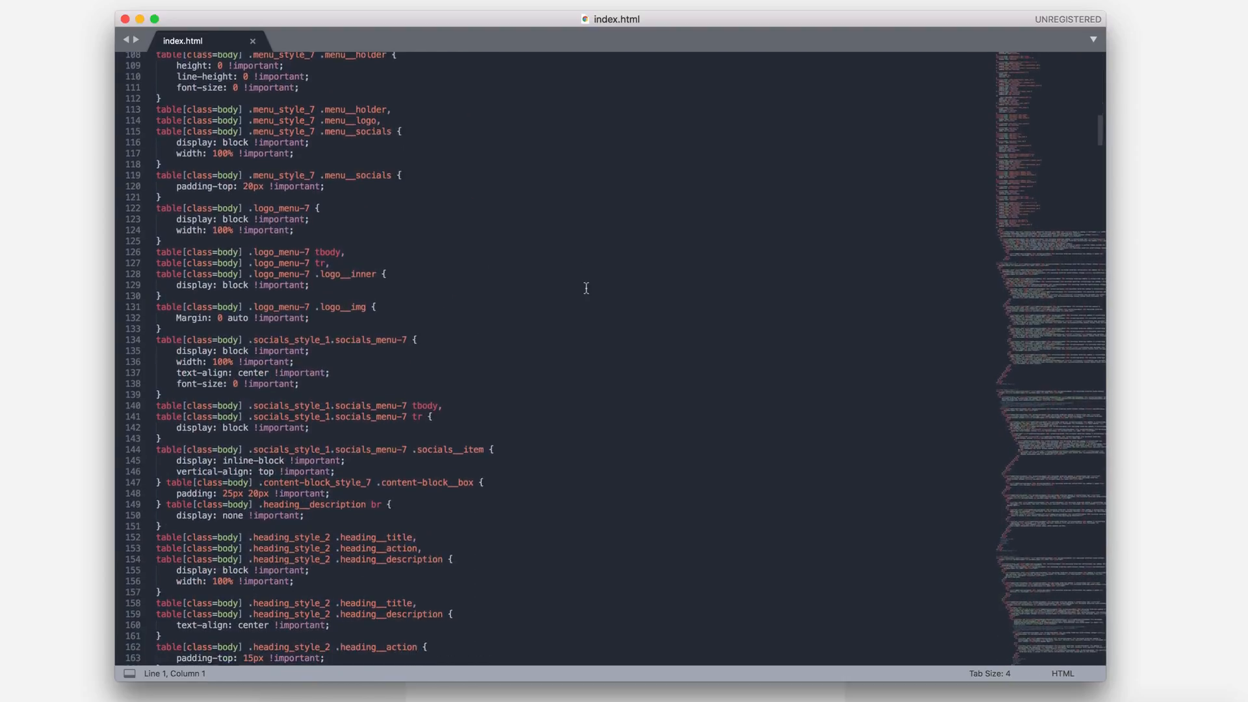
scroll(down, 3)
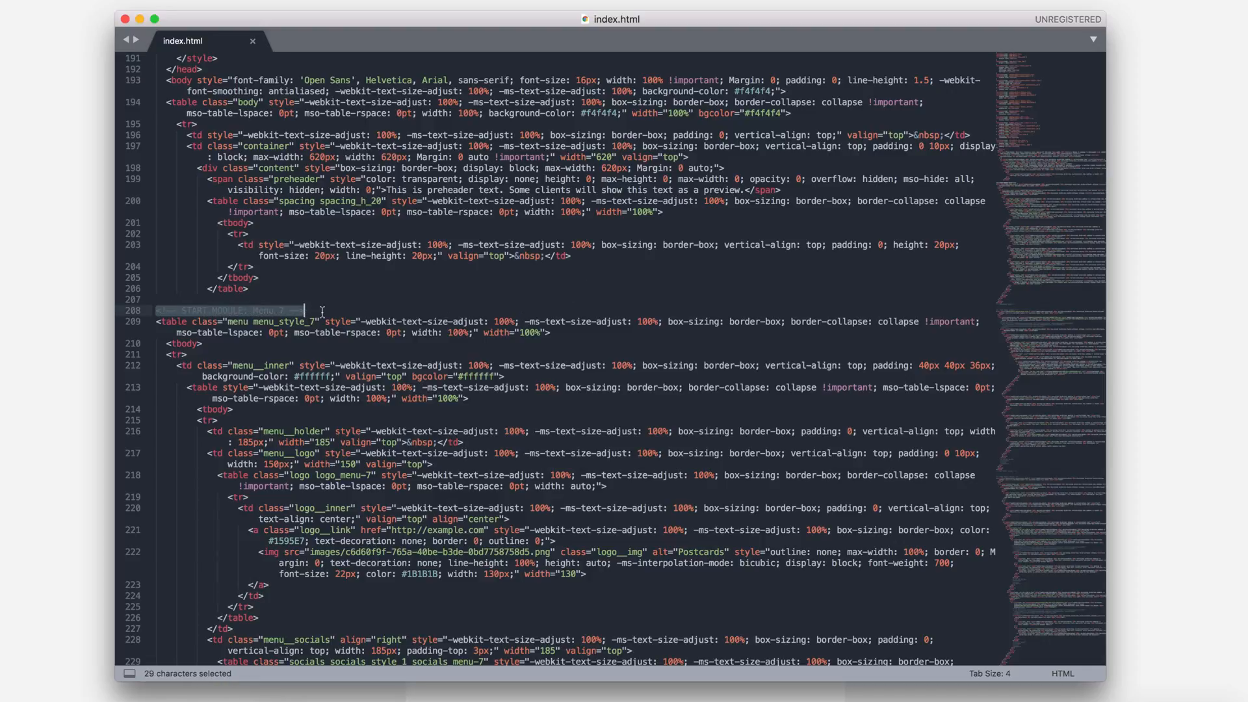
scroll(down, 3)
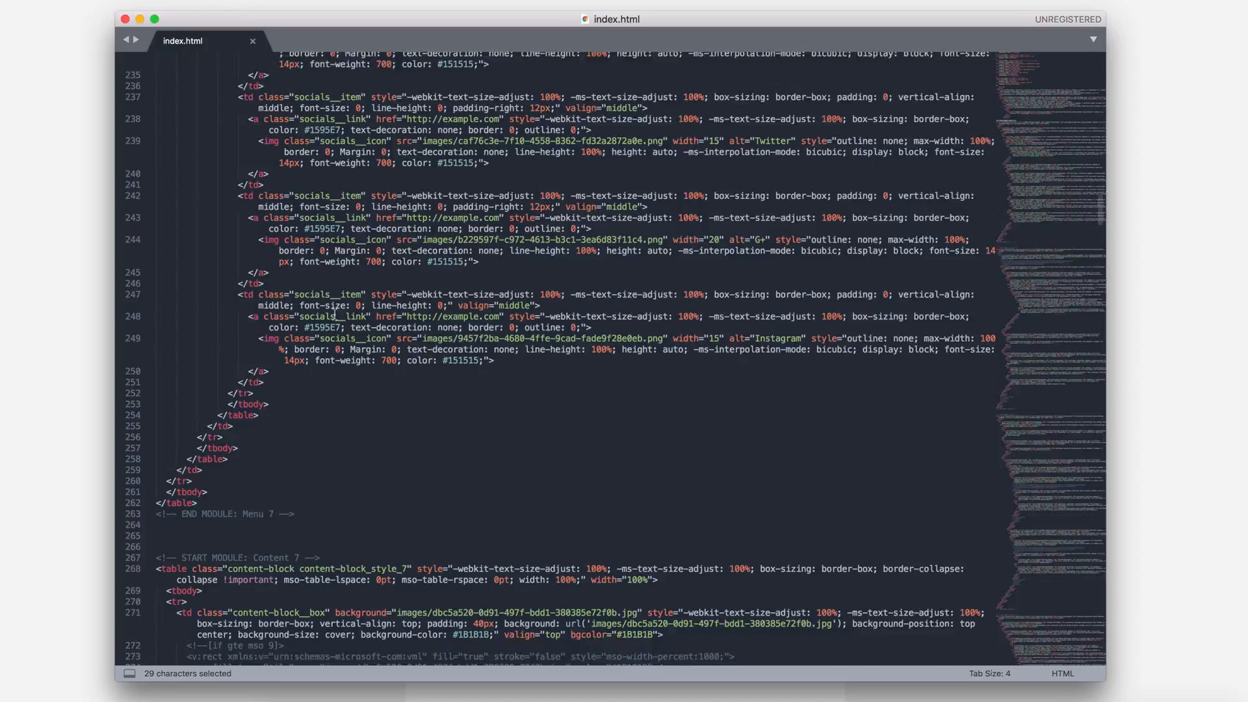
scroll(down, 3)
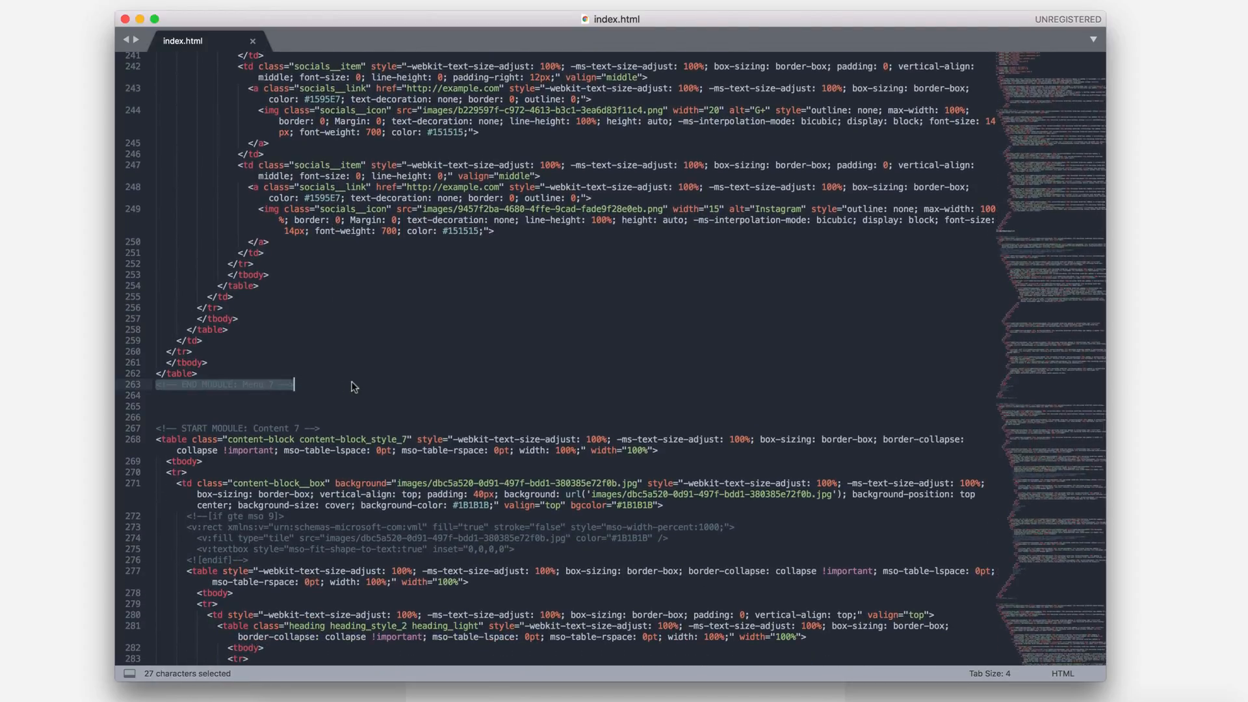
scroll(up, 3)
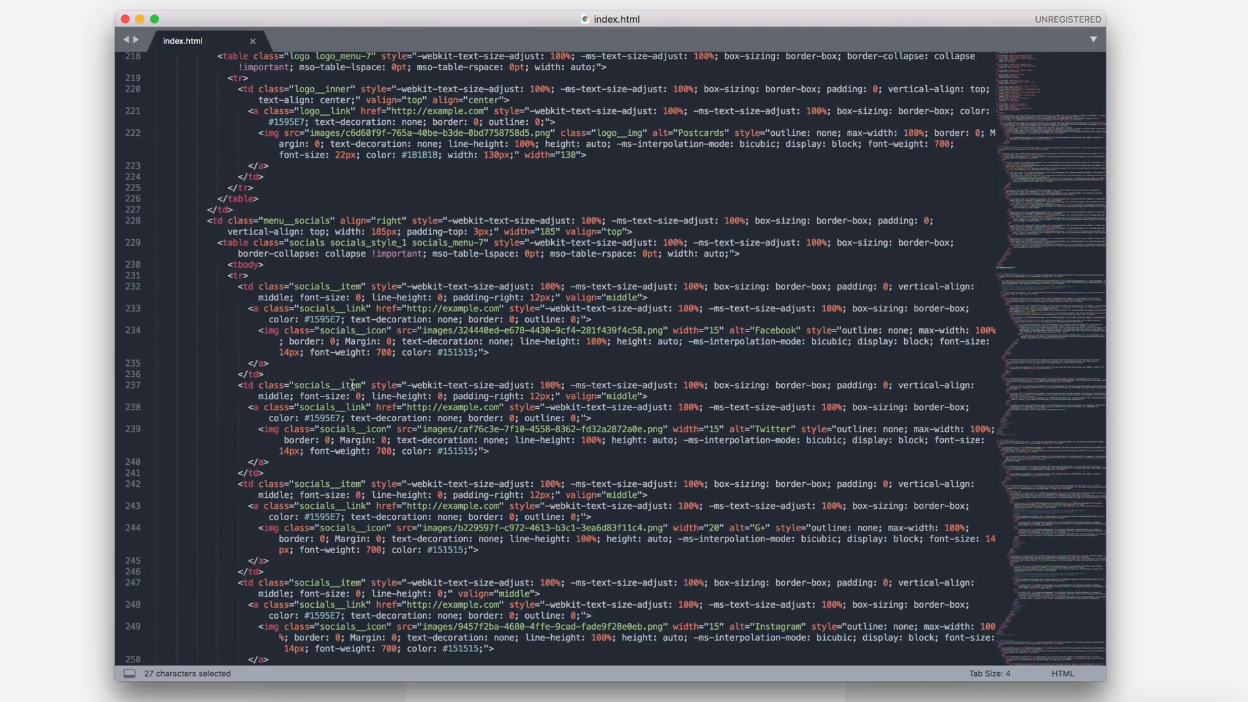
scroll(up, 3)
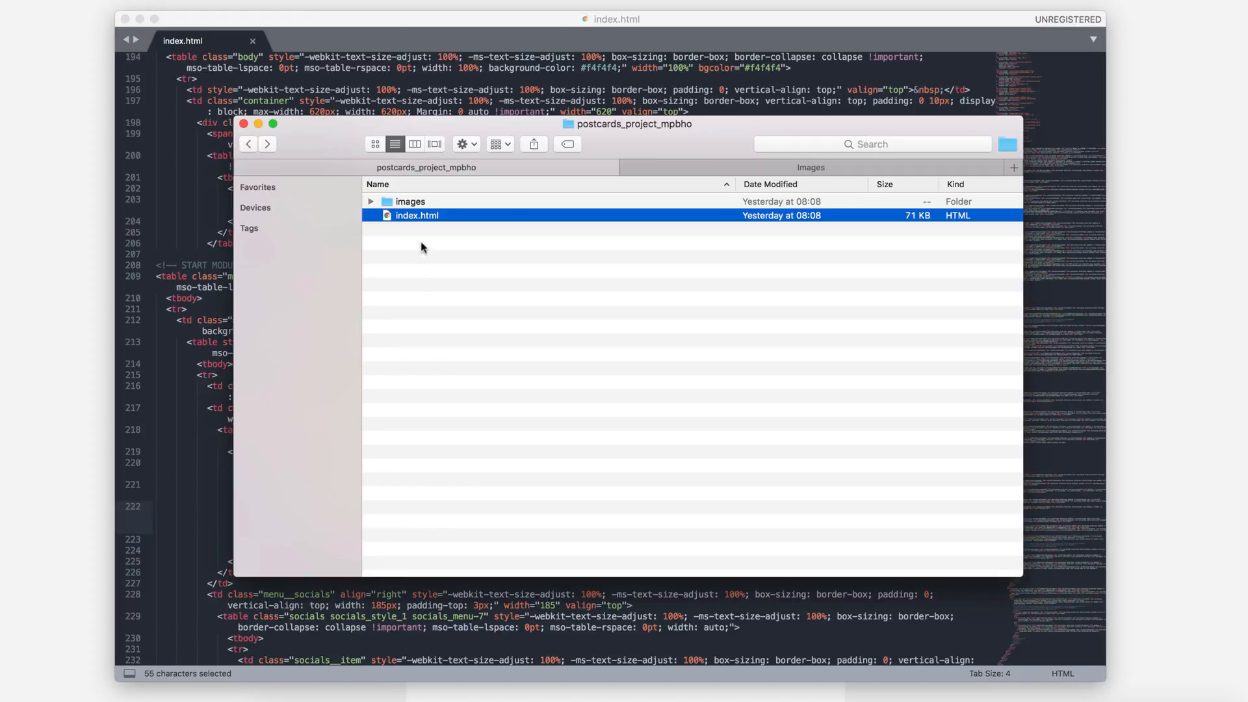
- Quick-look the current Postcards logo image, then select the new logo.png
double_click(410, 202)
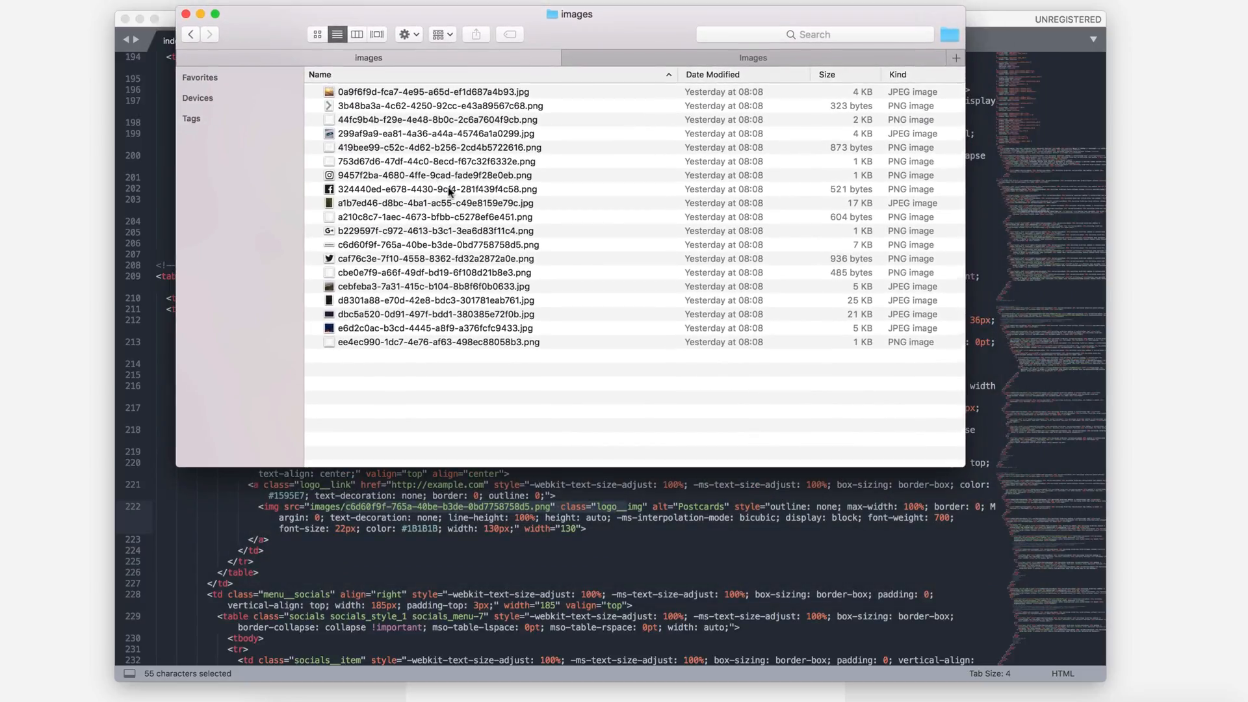
mouse_move(454, 233)
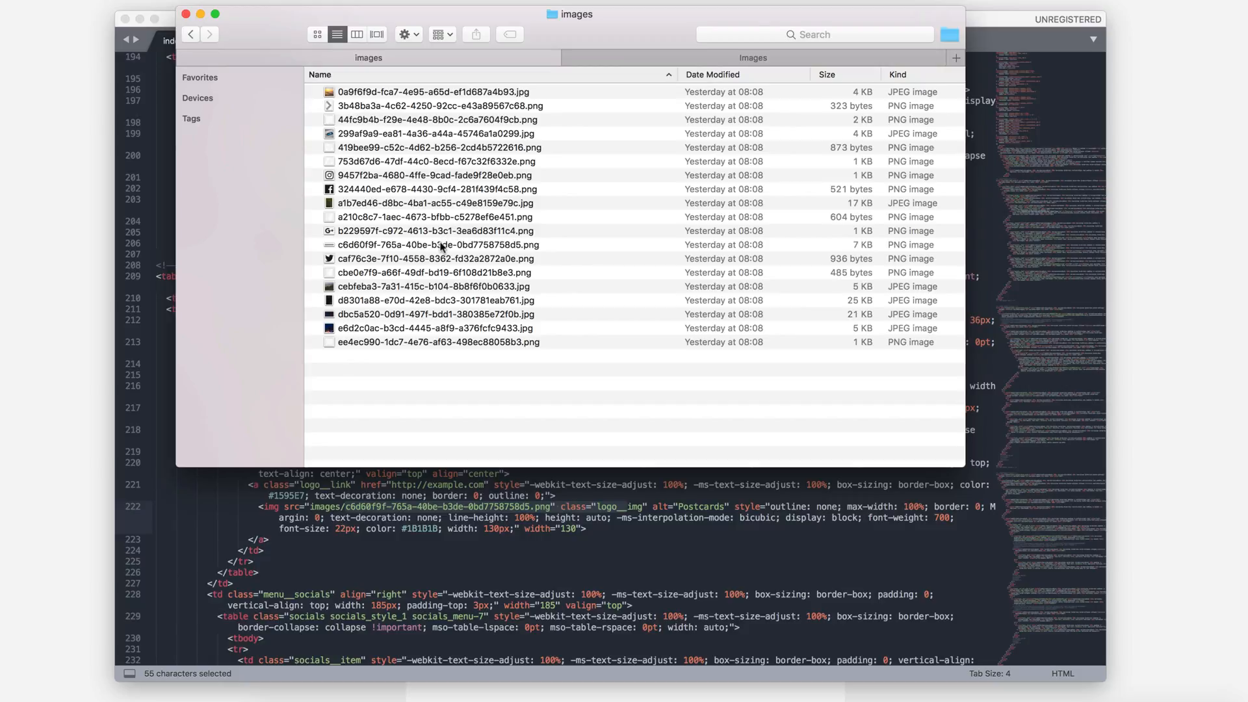
click(440, 244)
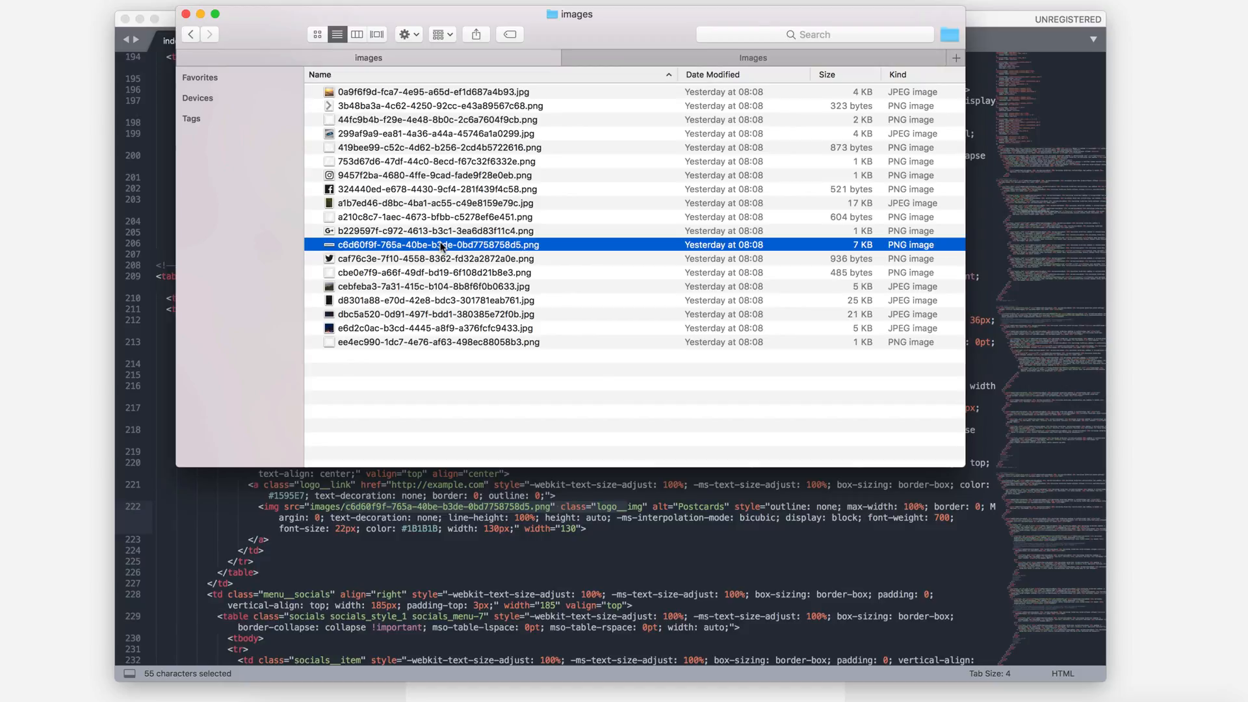
key(space)
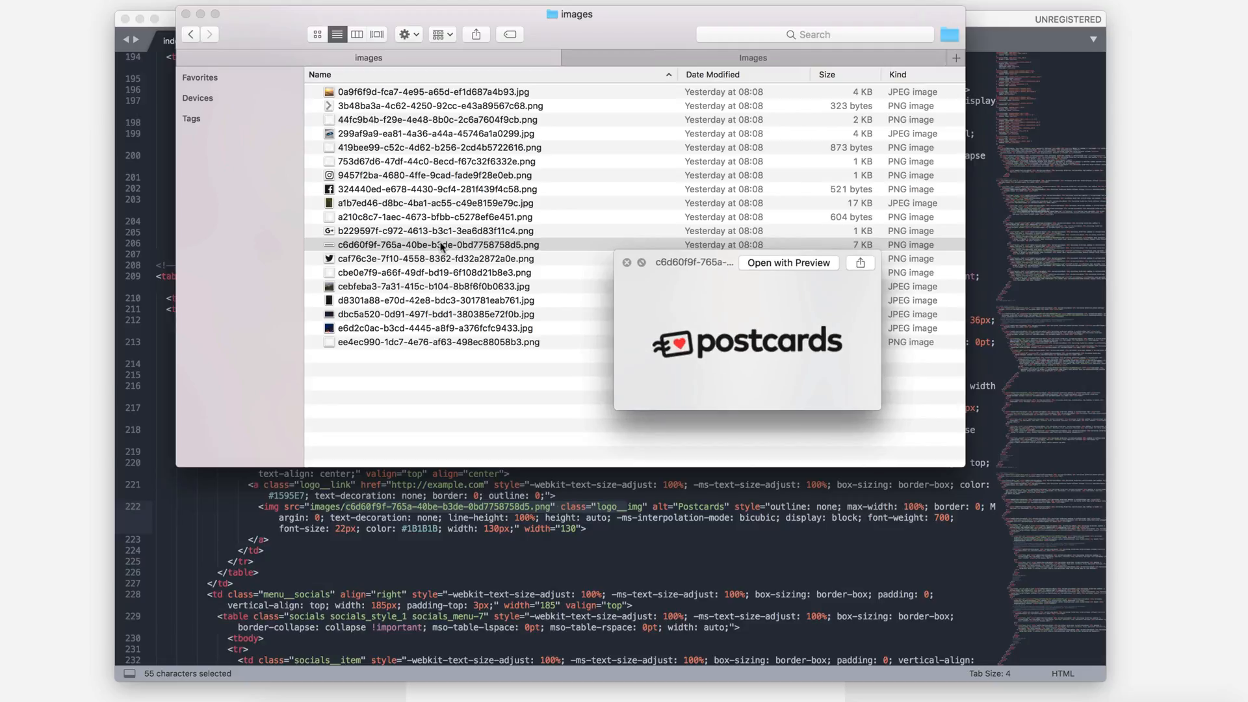
click(437, 244)
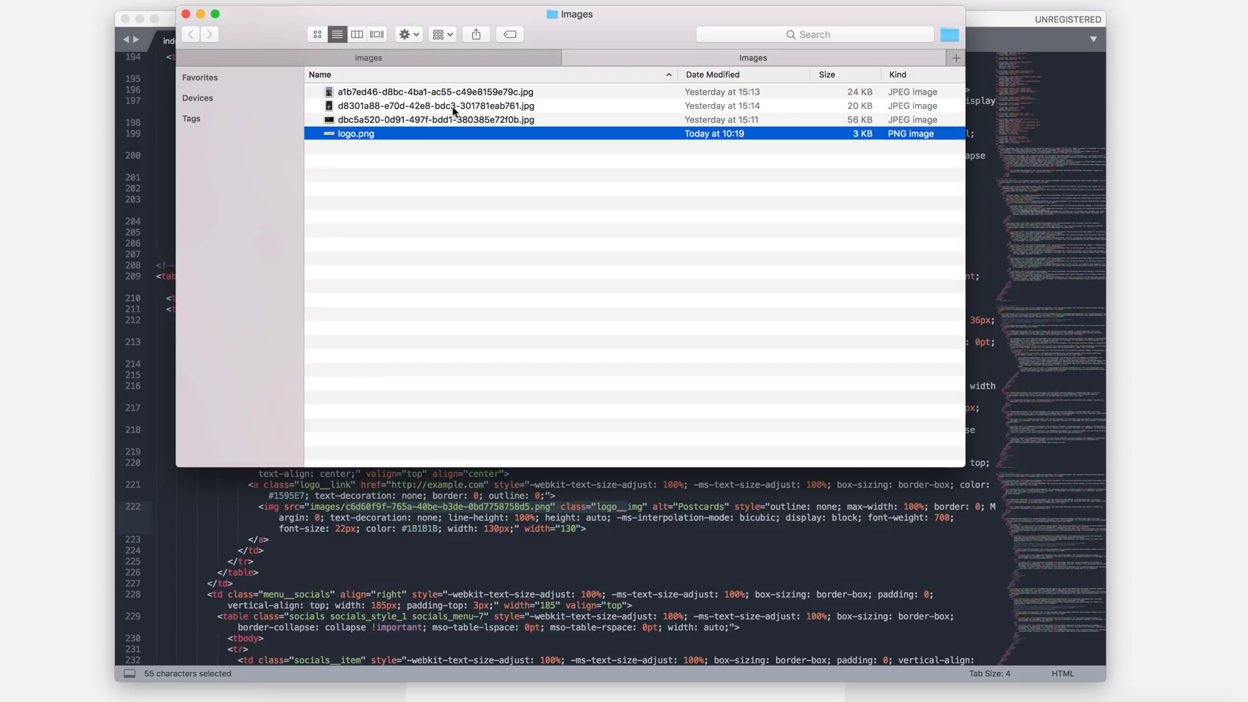
click(190, 35)
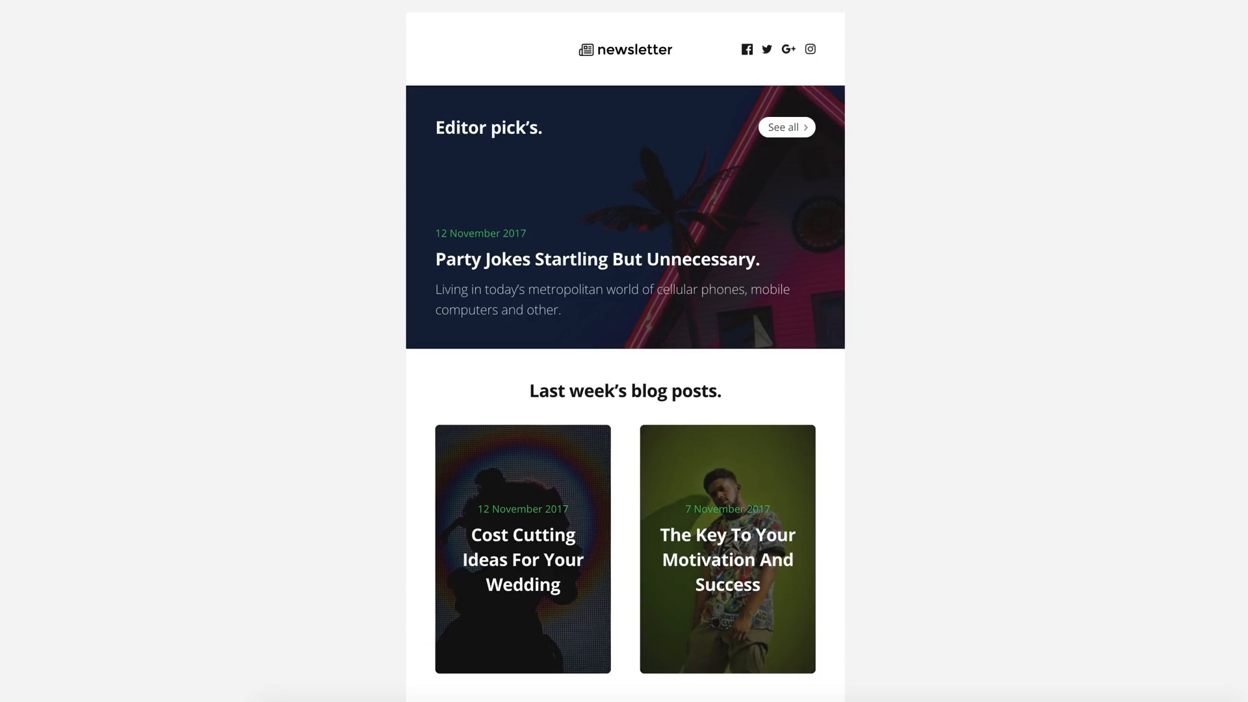
mouse_move(646, 57)
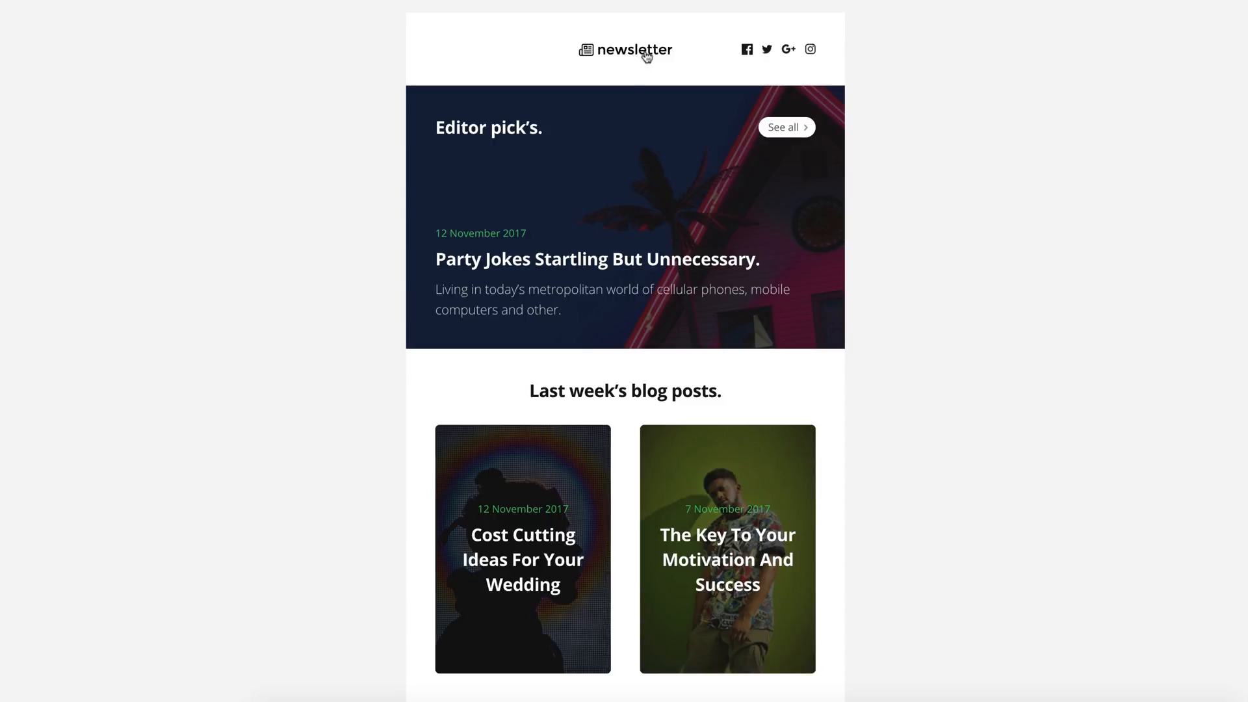
mouse_move(787, 49)
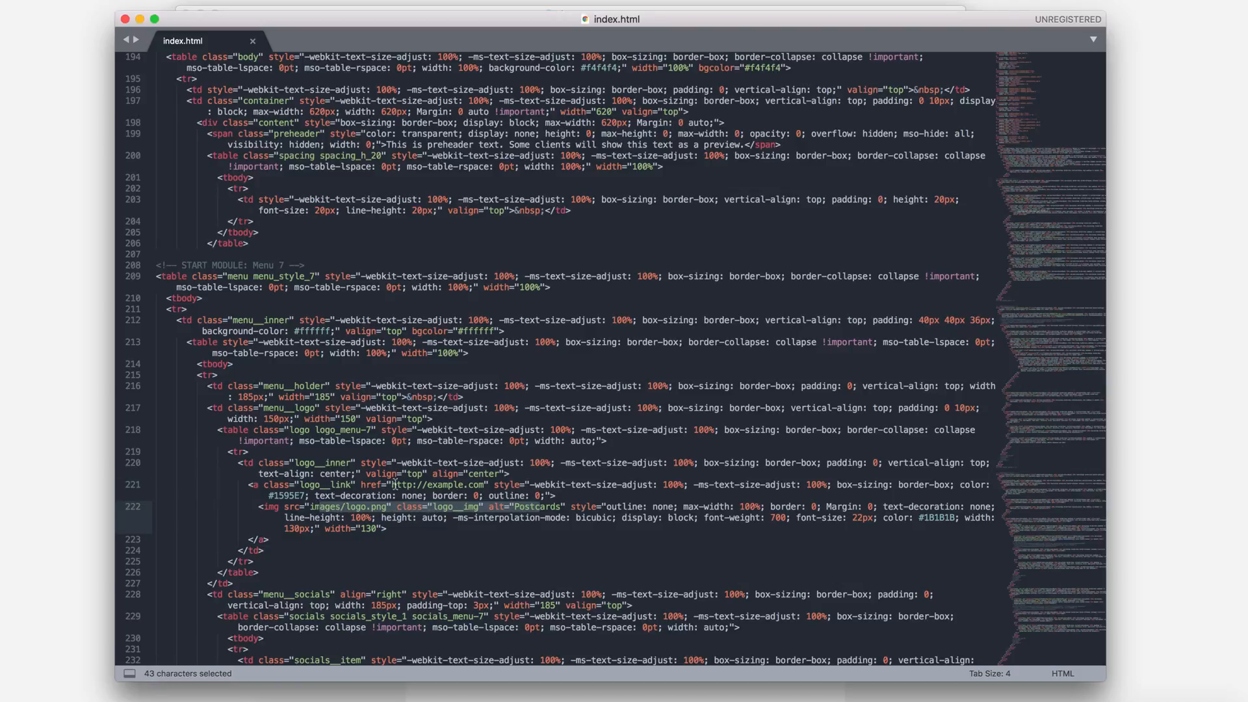
- Set the logo and social hrefs to designmodo URLs and test the Facebook link
text(designmodo)
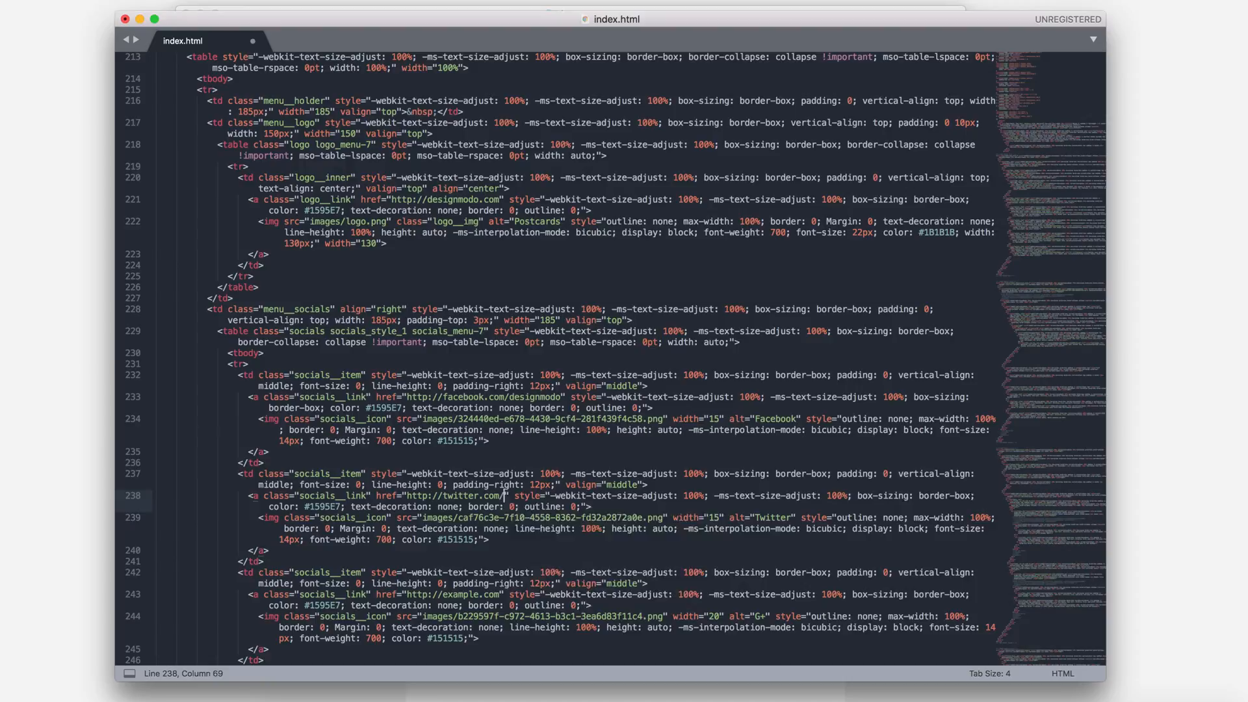
text(designmodo)
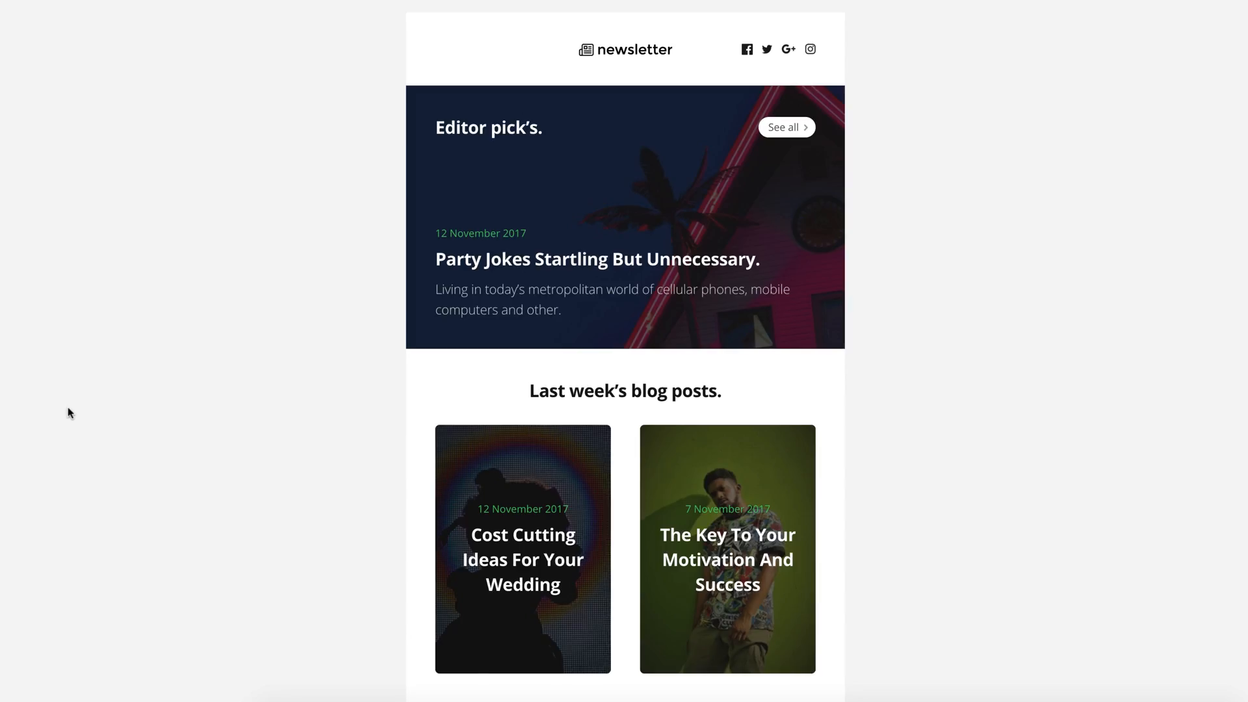
click(745, 49)
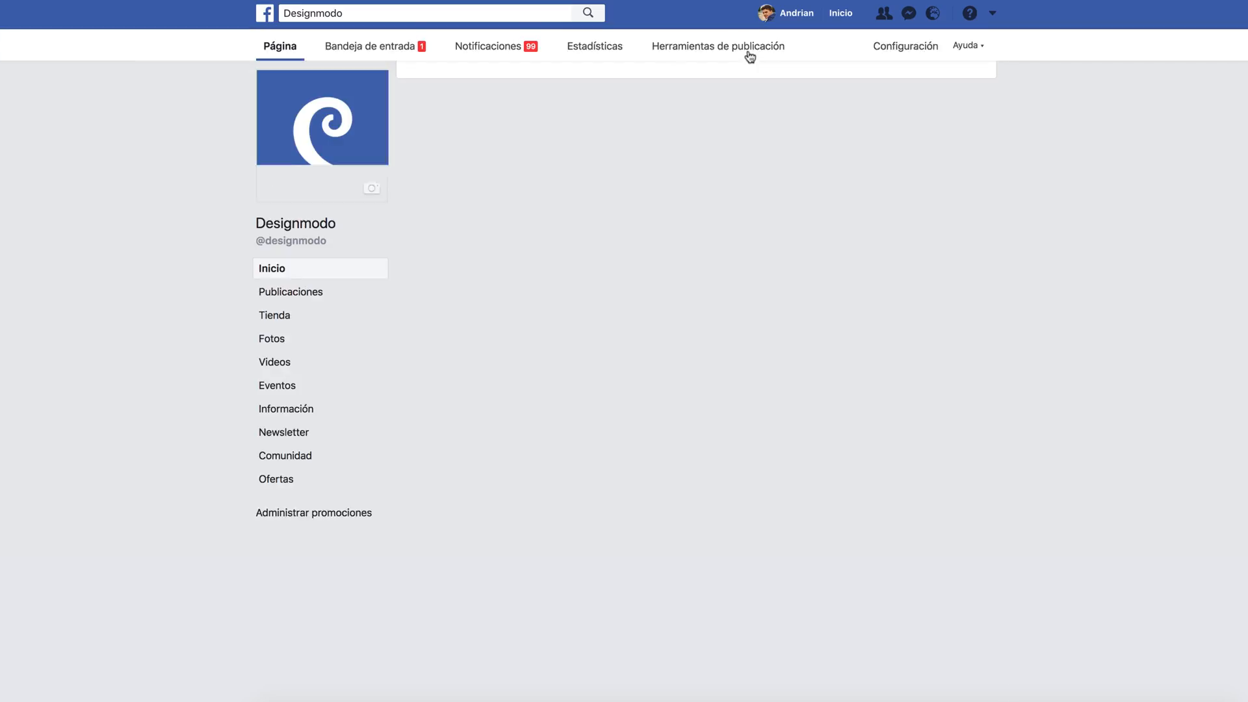
click(284, 432)
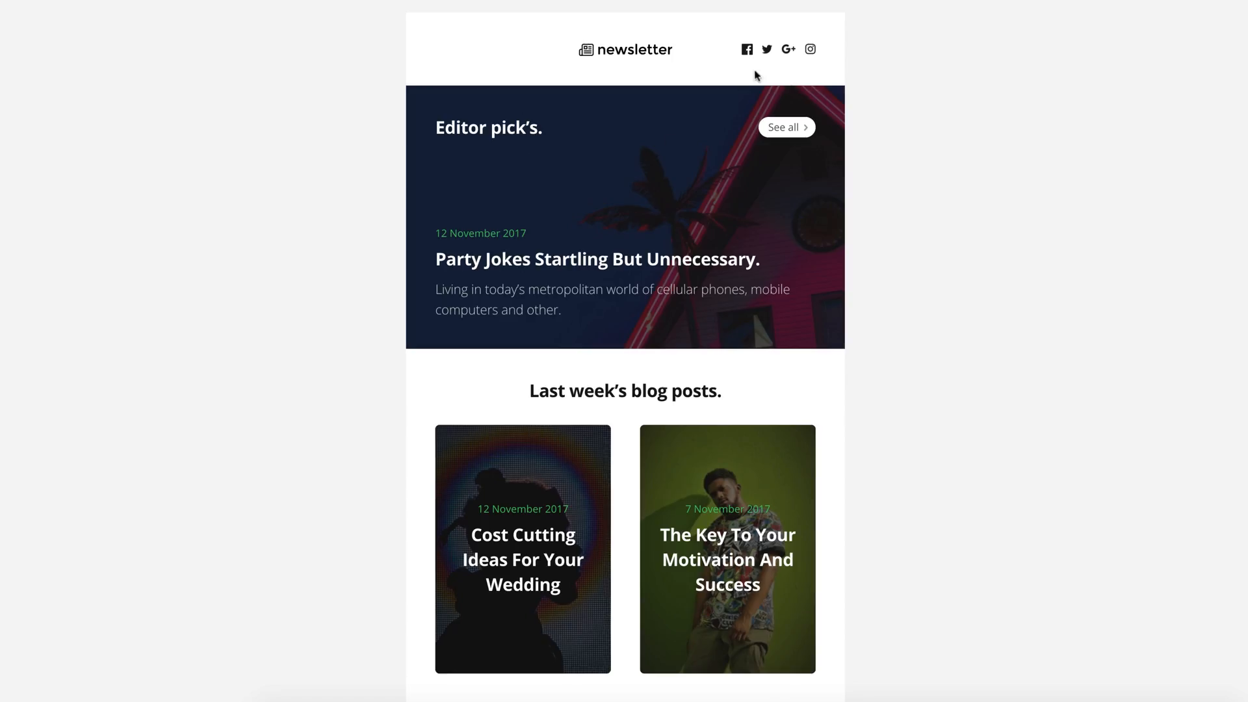
click(766, 49)
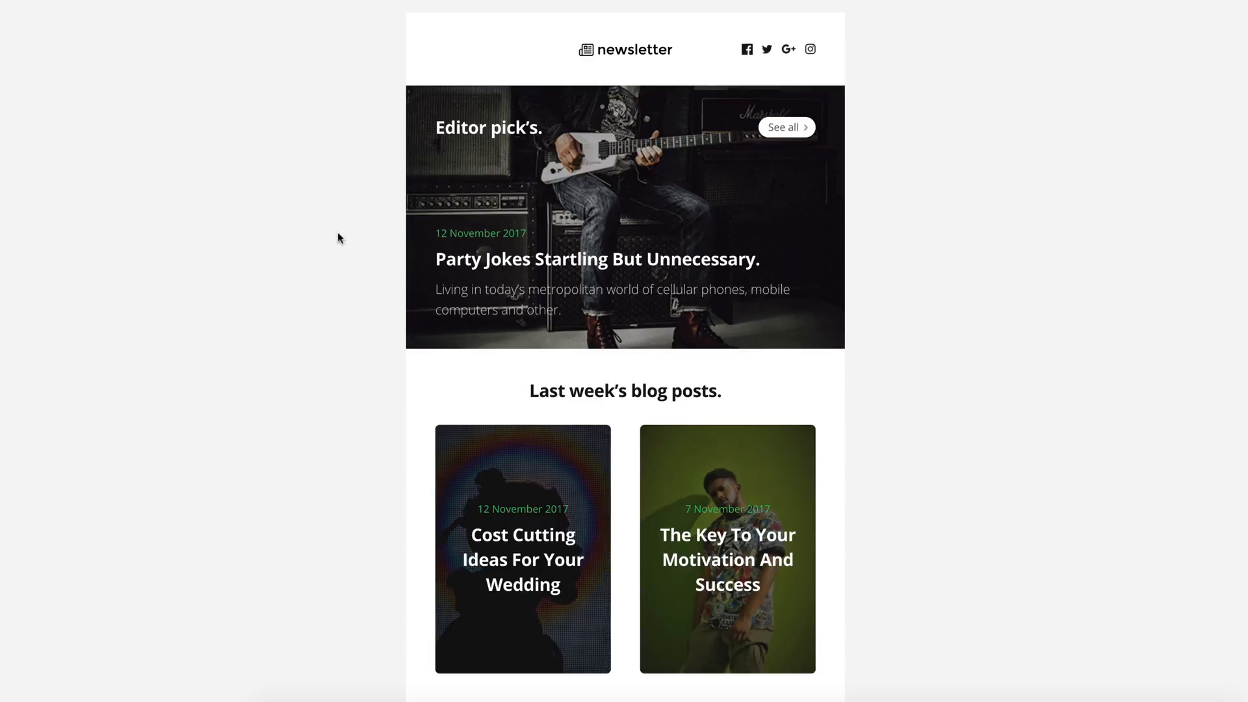
mouse_move(572, 357)
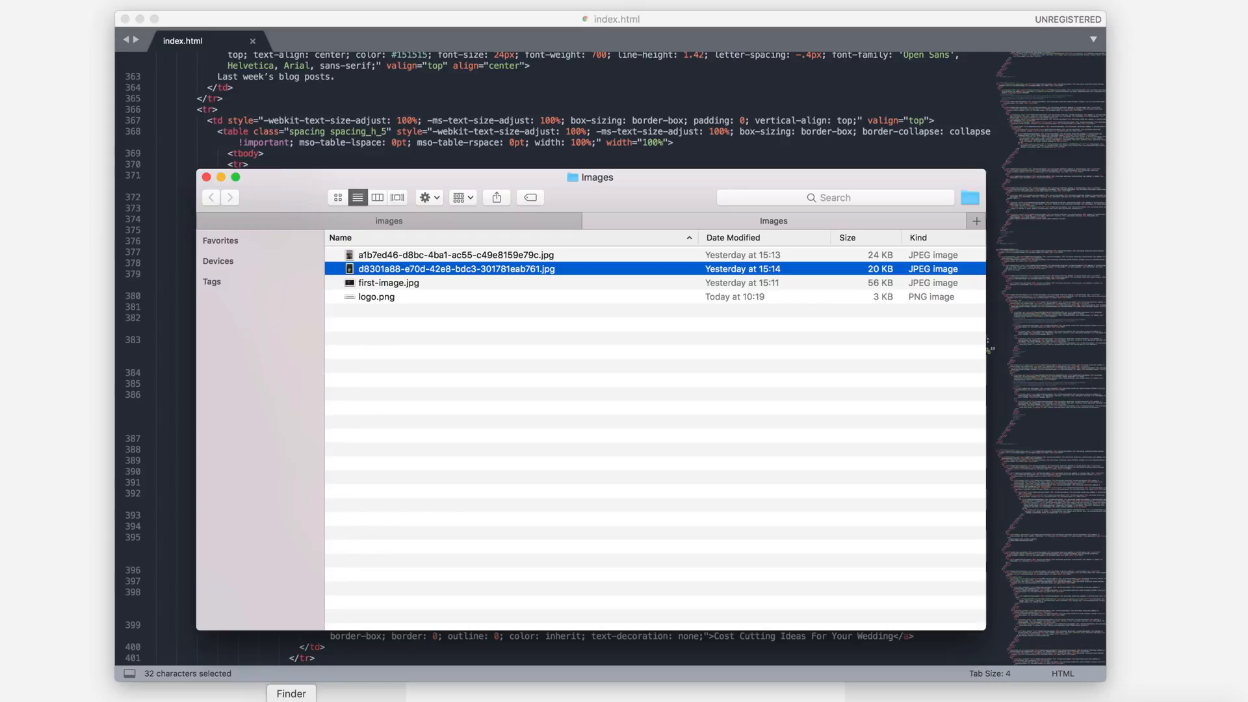
- Rename the two blog post photos to 1image.jpg and 2image.jpg
double_click(456, 269)
text(2ima)
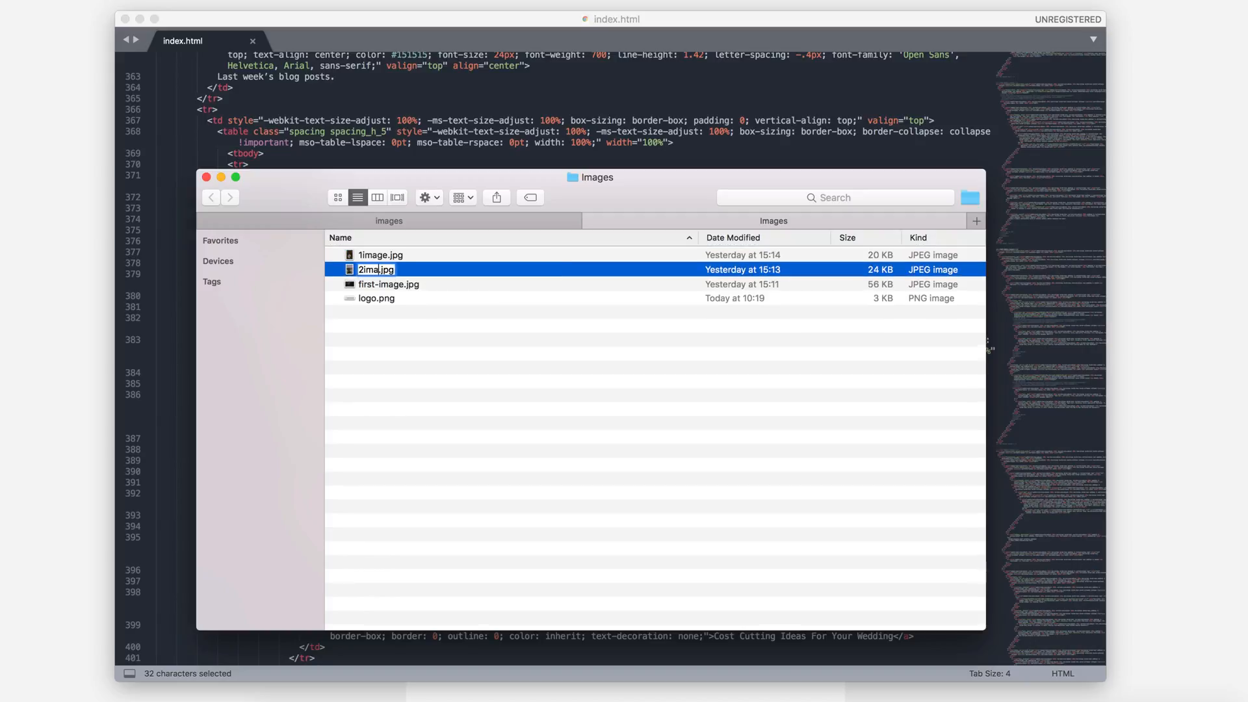
click(206, 177)
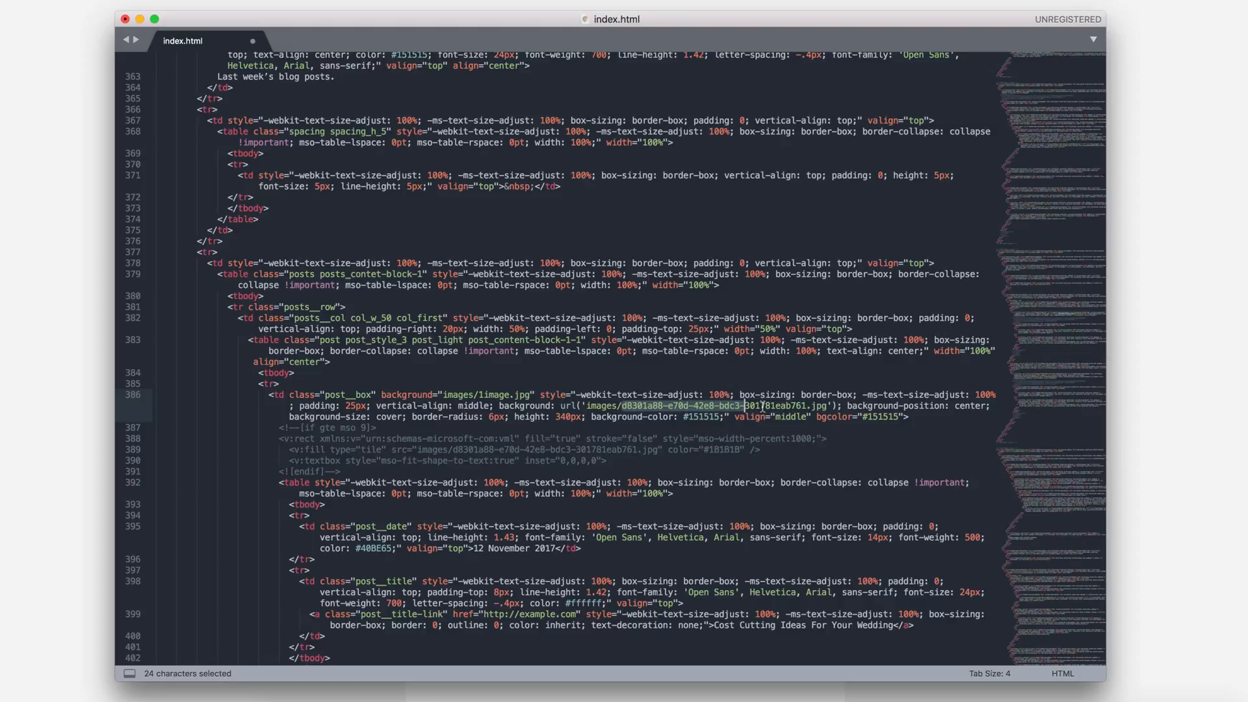
scroll(down, 3)
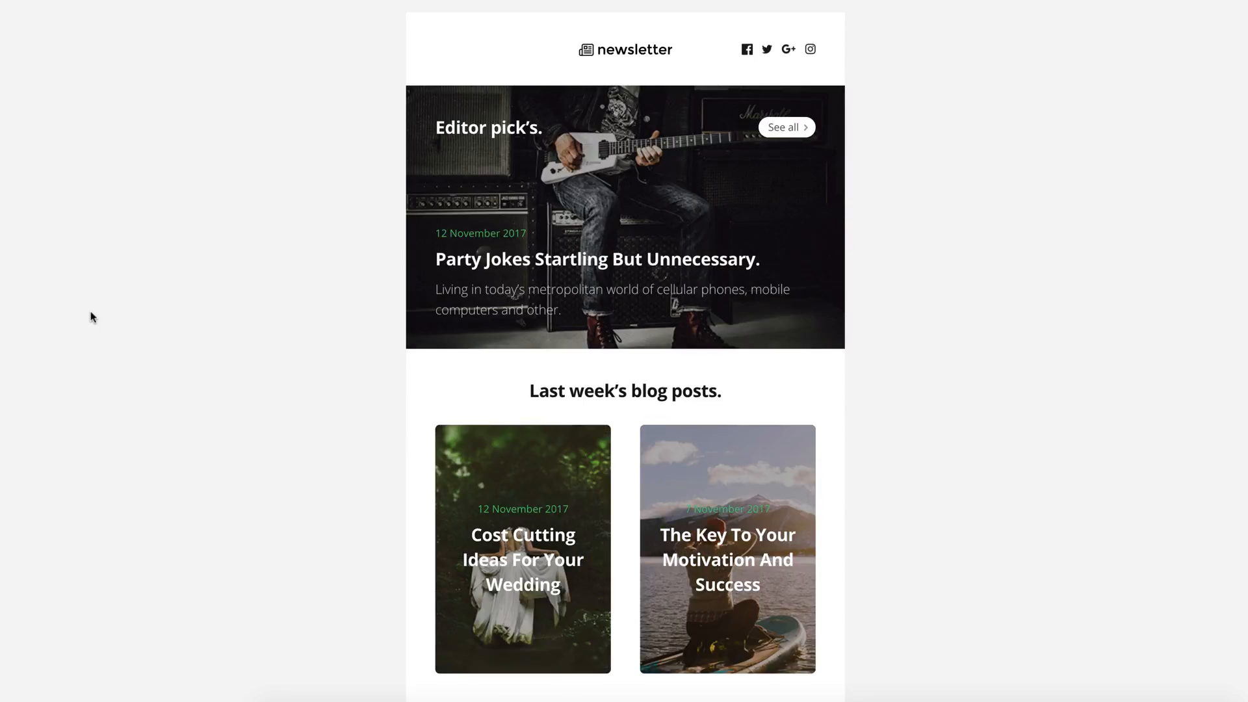
mouse_move(458, 287)
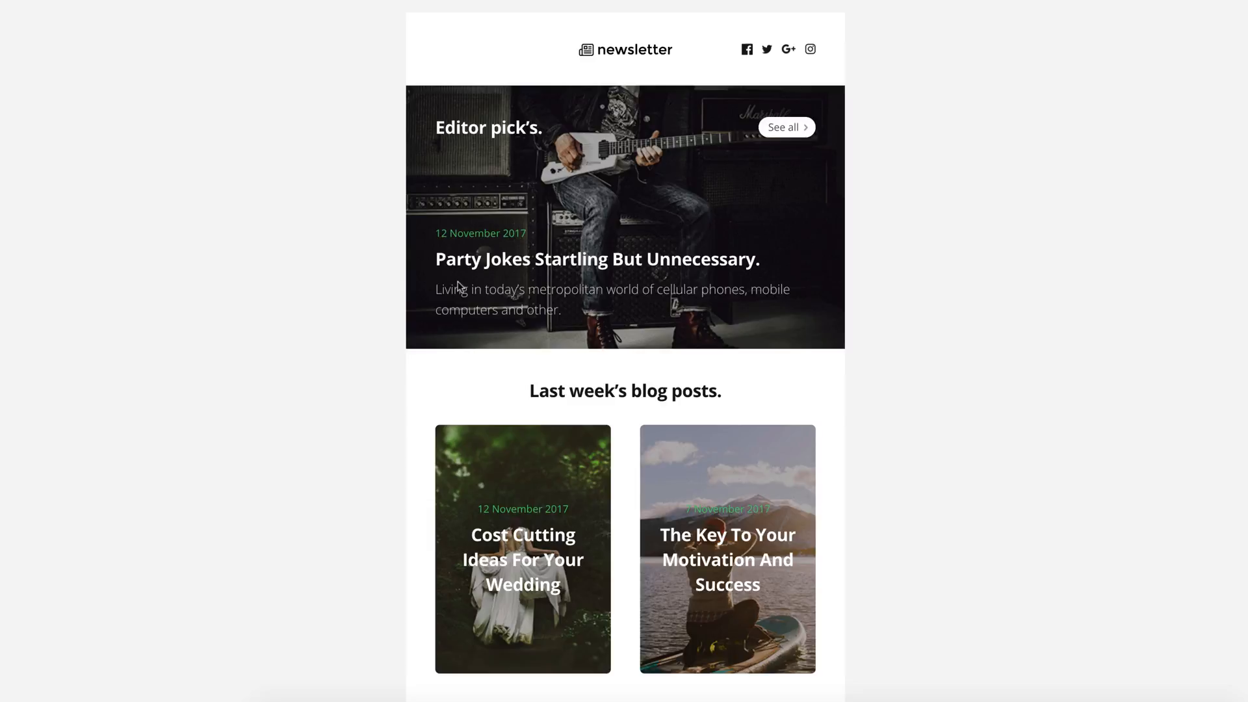
mouse_move(740, 270)
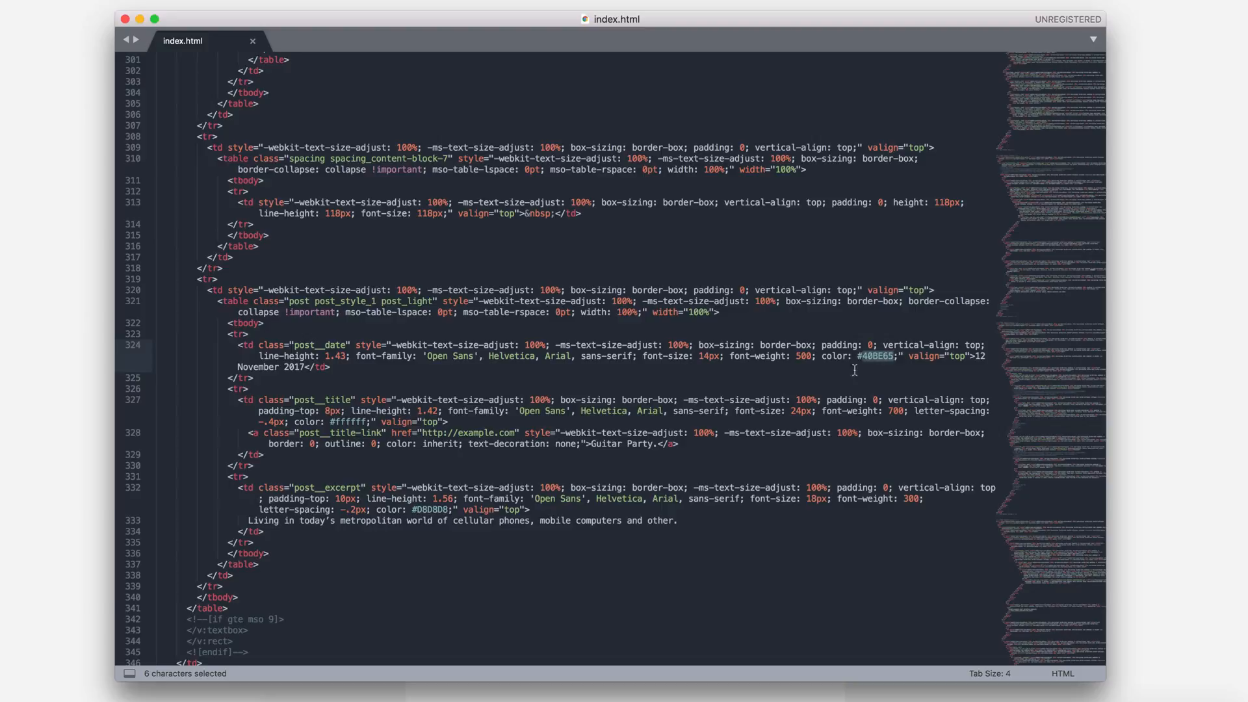
- Change the Guitar Party. article's post_date colour to ffffff
text(ffffff)
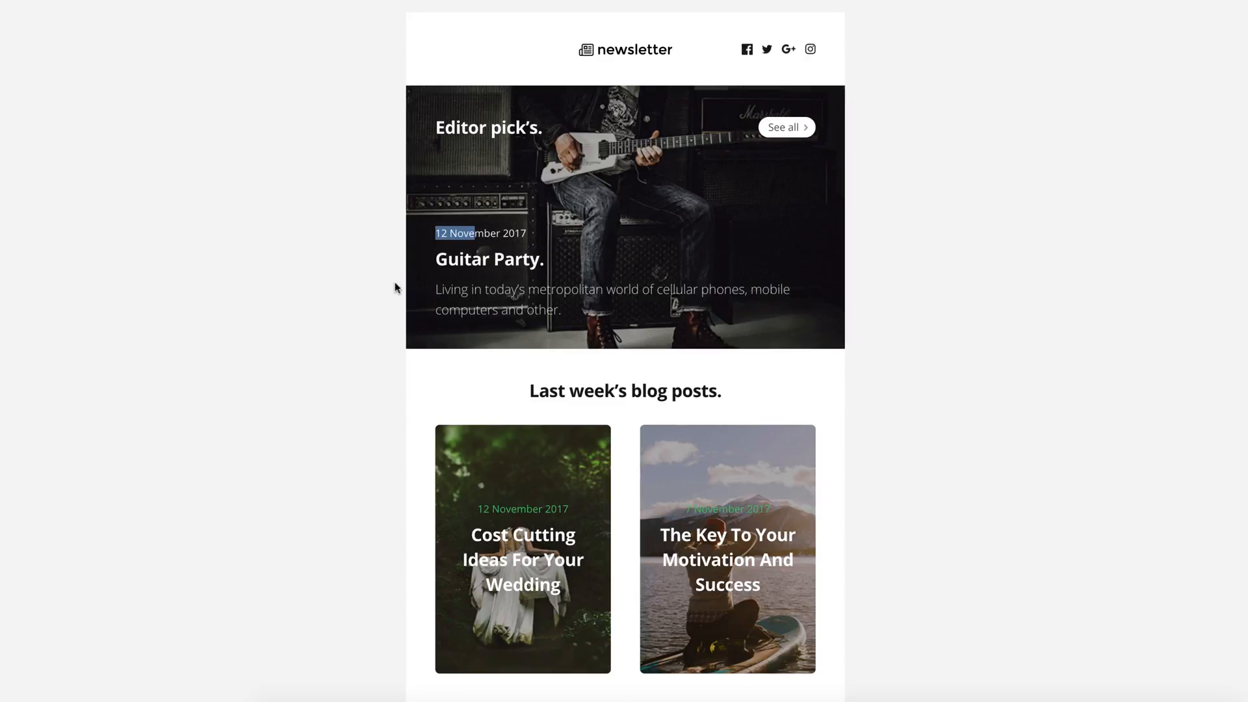
mouse_move(564, 625)
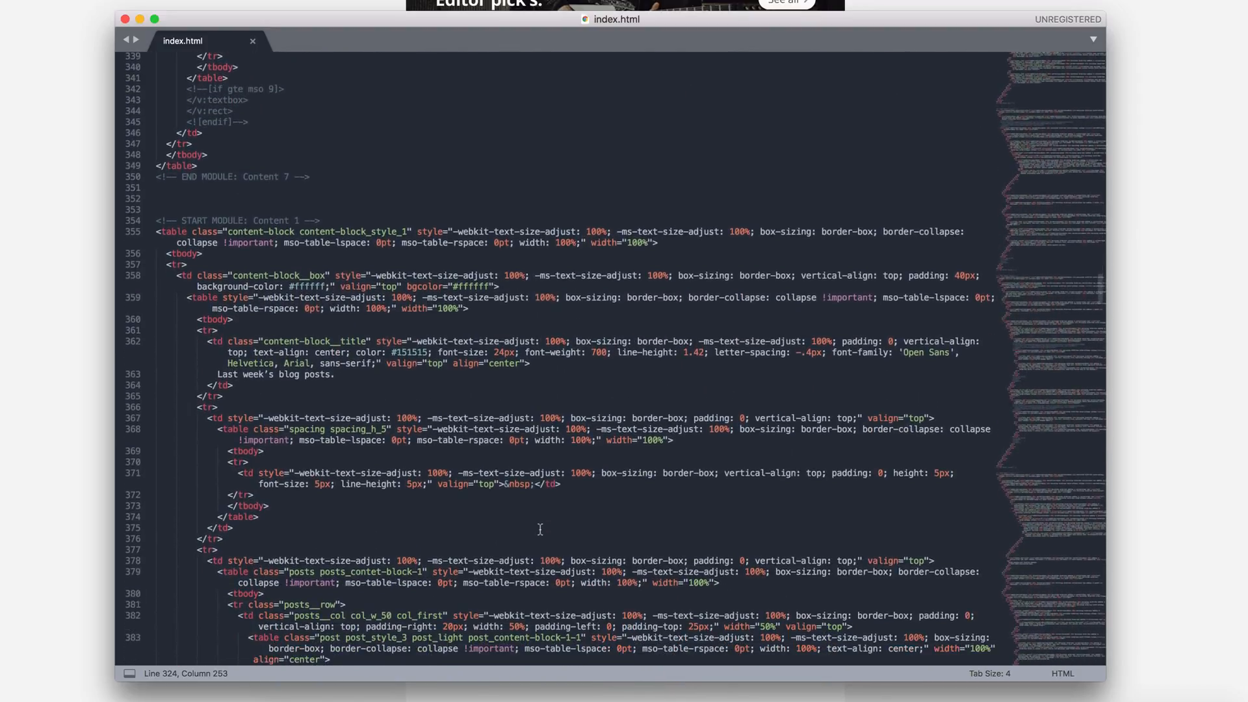
- Replace the first blog card's title with 'No Cost Ideas For Your Perfect Wedding'
scroll(down, 3)
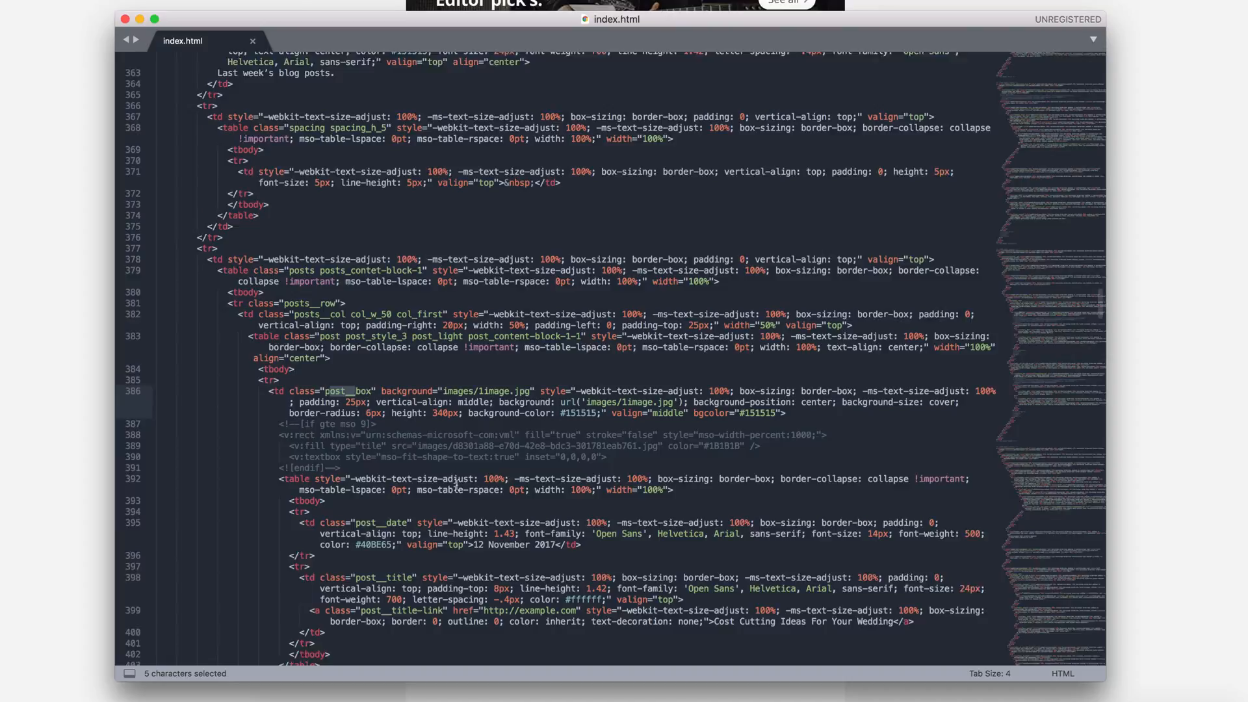
scroll(down, 3)
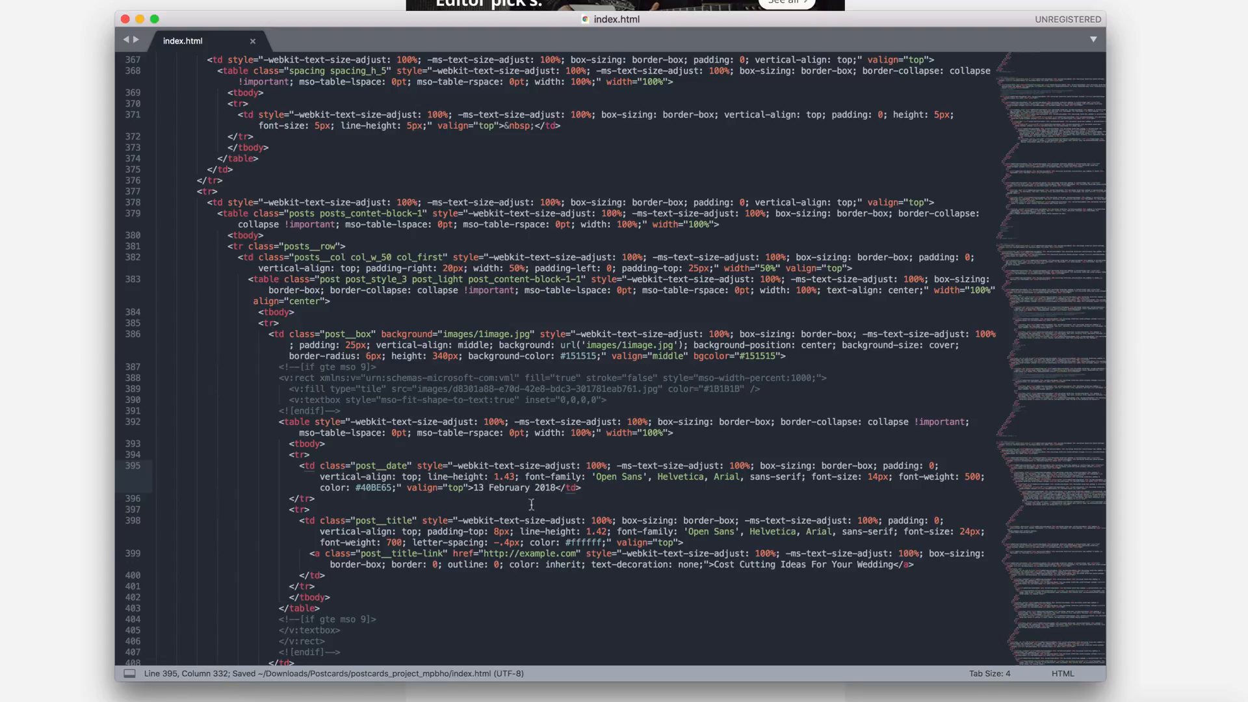
double_click(378, 521)
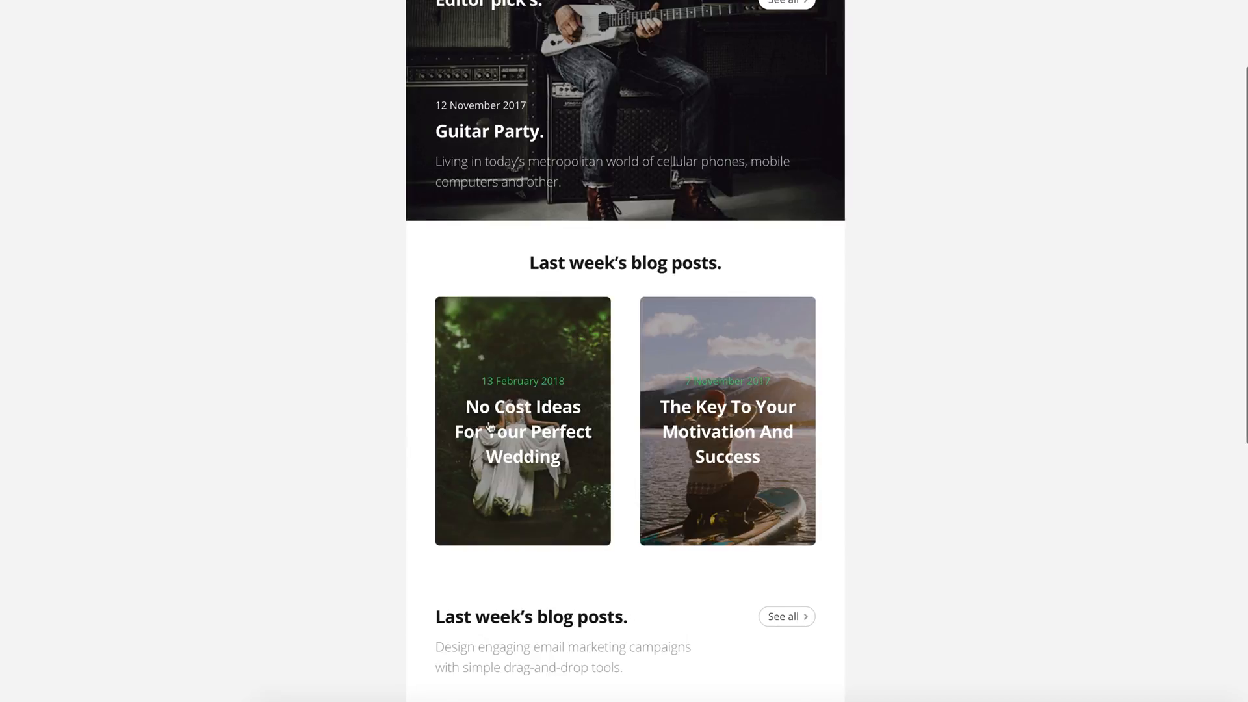
mouse_move(542, 471)
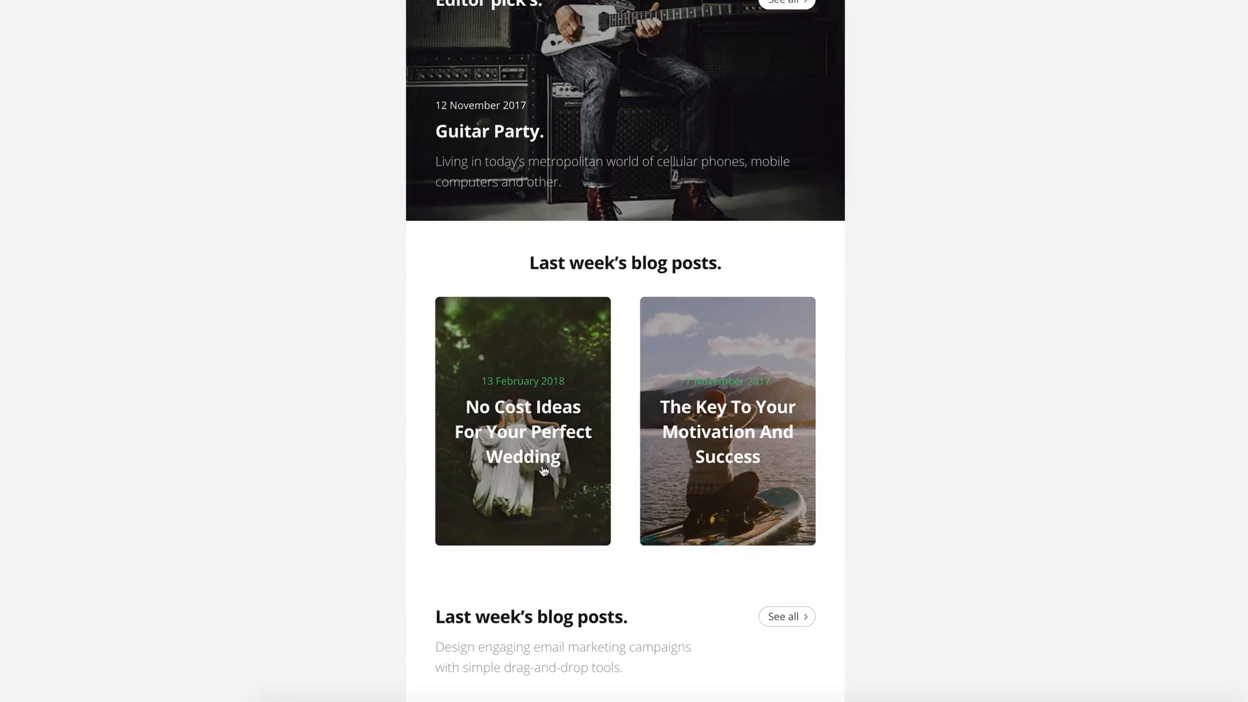
mouse_move(690, 490)
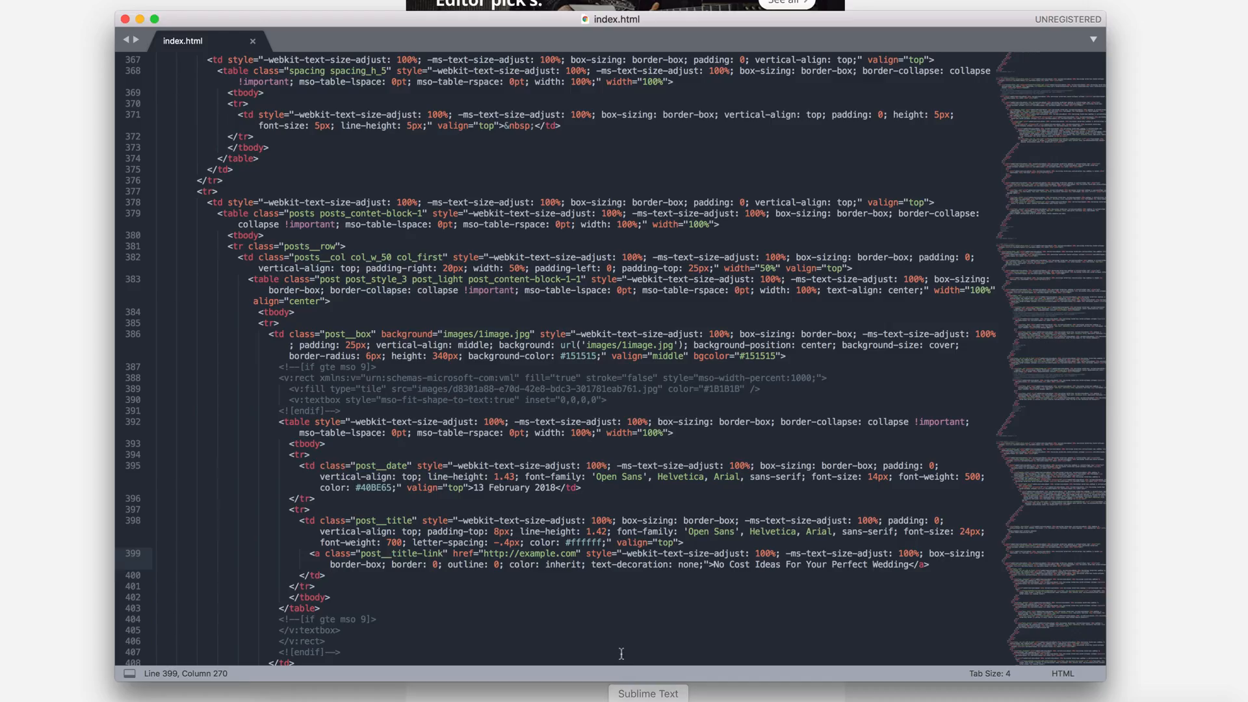
double_click(545, 553)
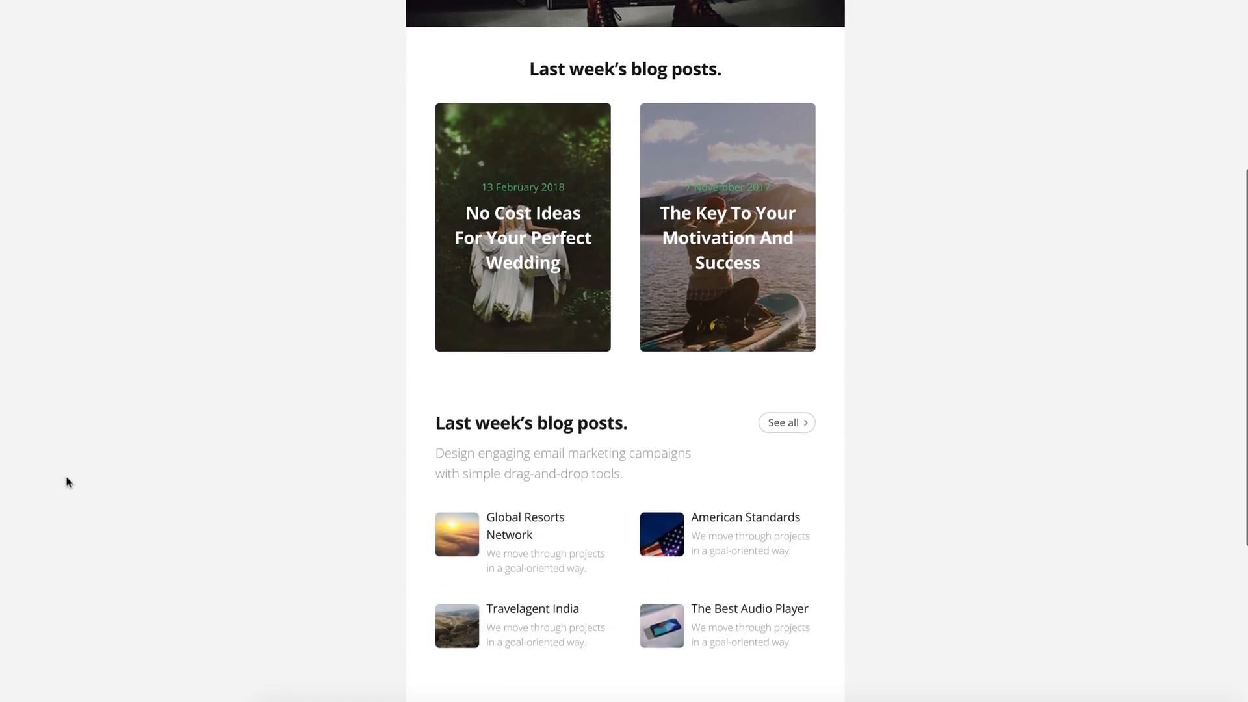
- Scroll the code down to the START MODULE: Content 2 section
scroll(down, 3)
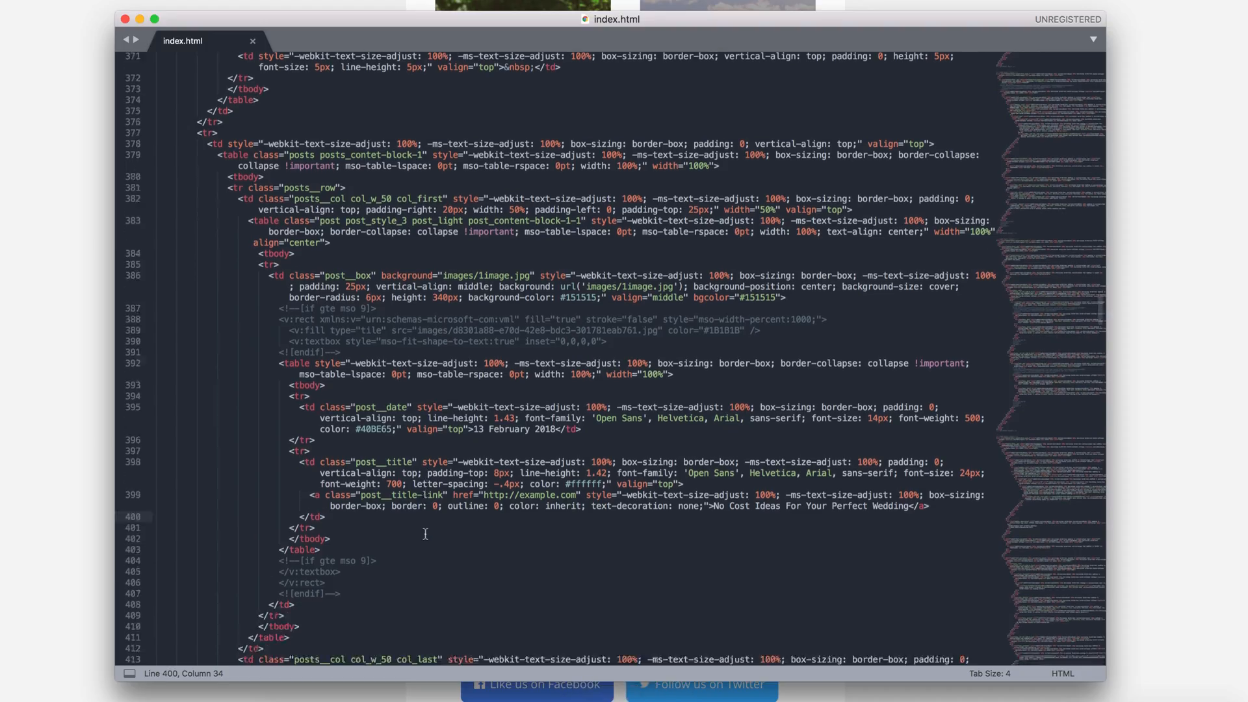
scroll(down, 3)
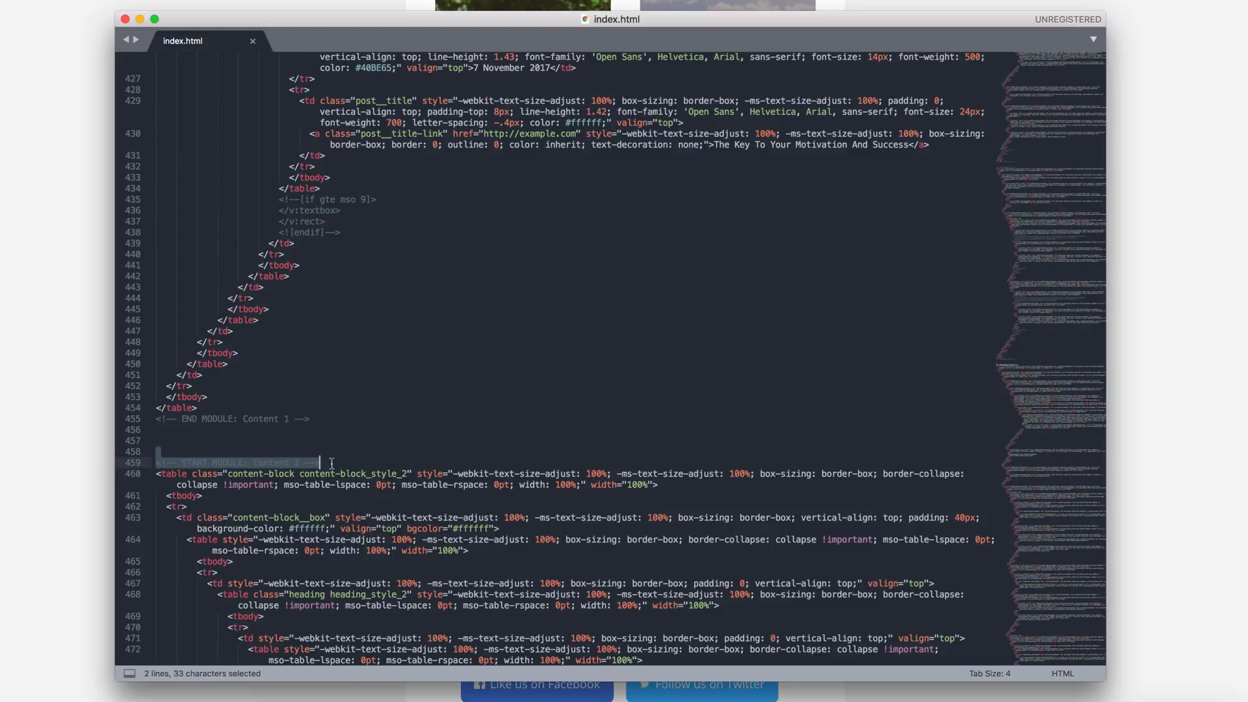
scroll(down, 3)
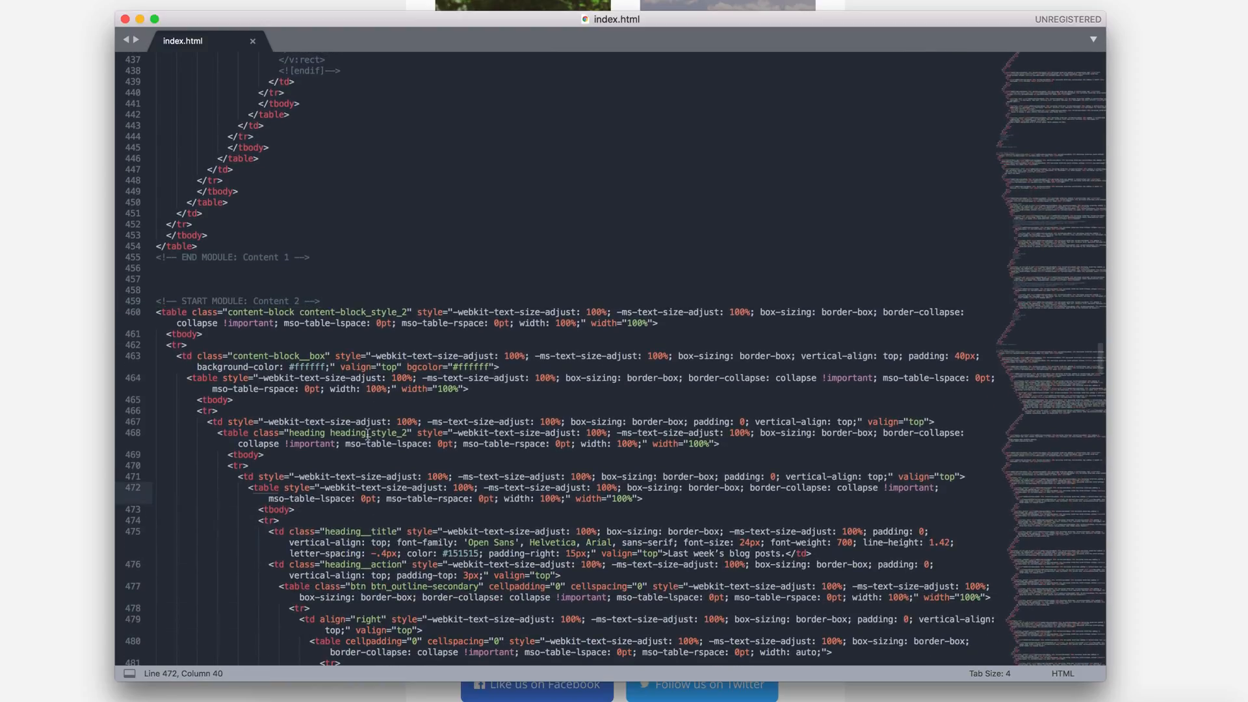
scroll(down, 3)
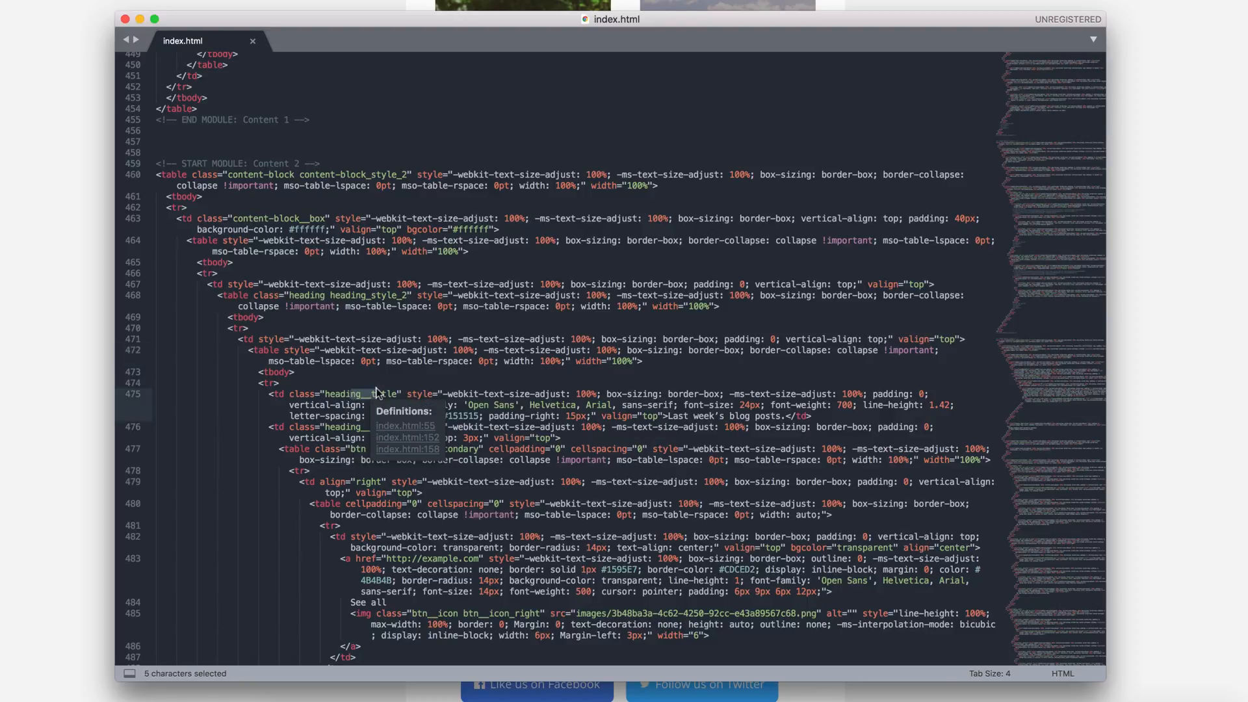
scroll(down, 3)
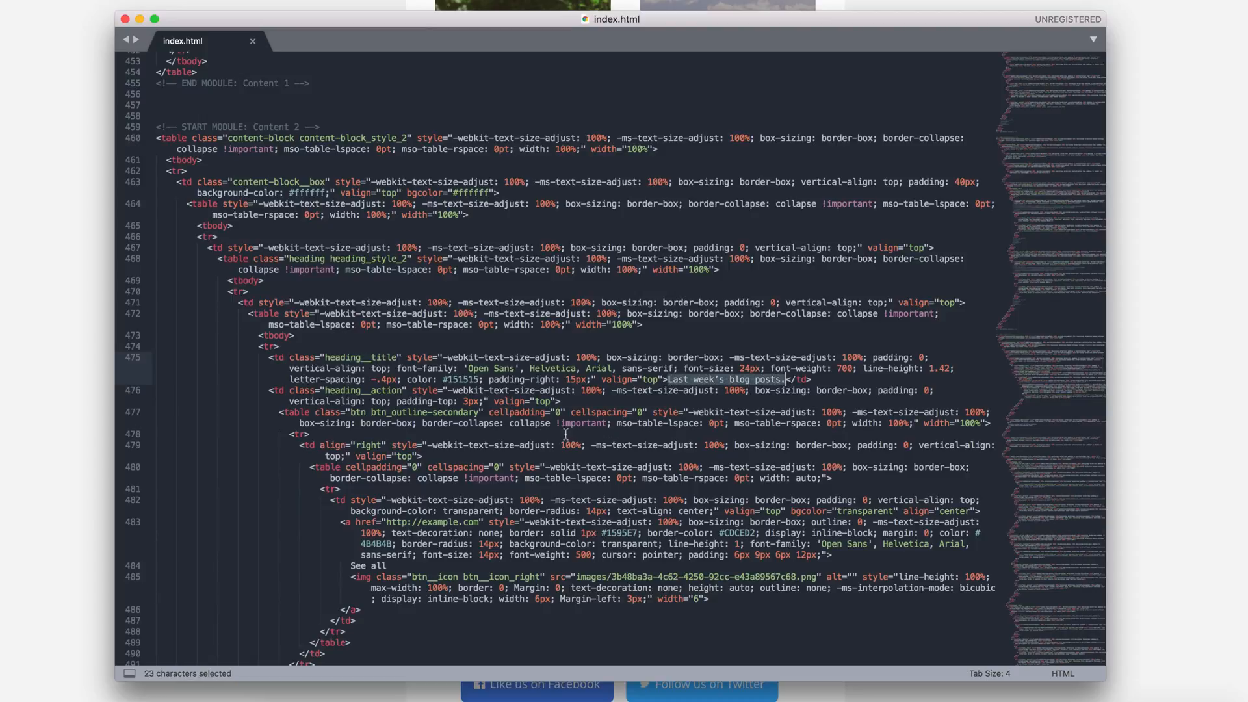
scroll(down, 3)
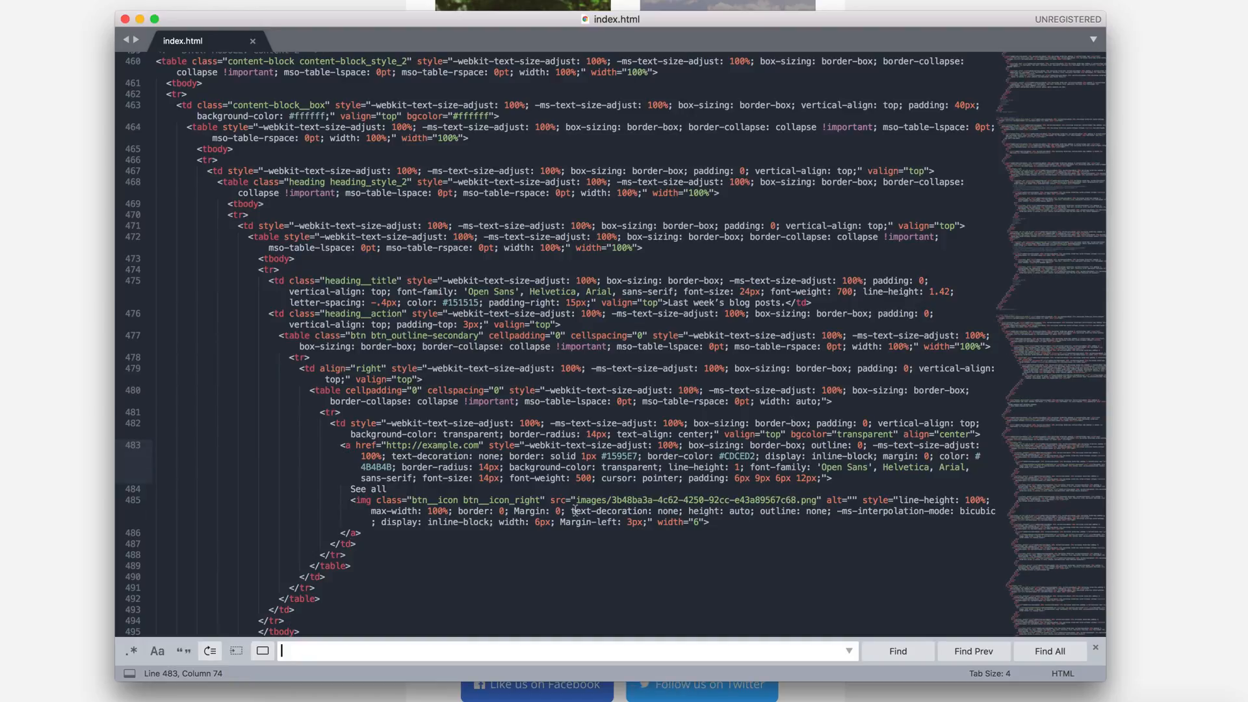
- Enter 'Global Resorts Network', then select the footer's Unsubscribe text and scroll to it
text(Global Resorts Network)
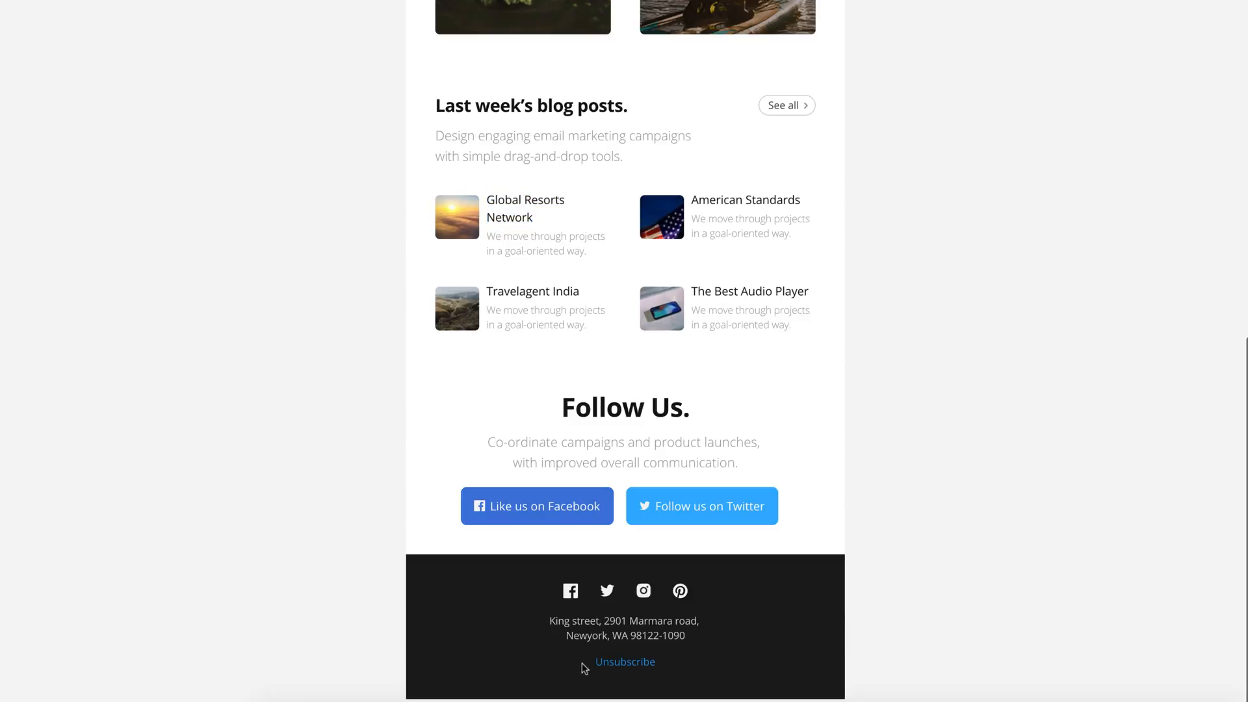
click(648, 692)
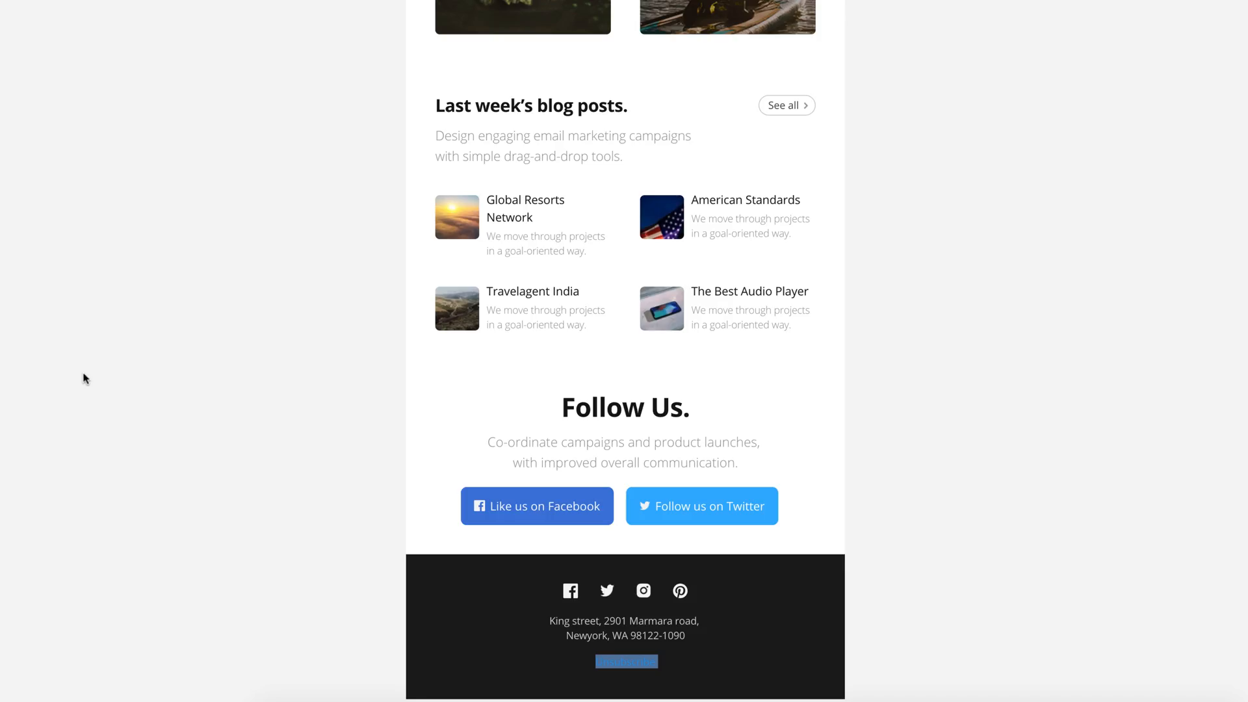
scroll(up, 3)
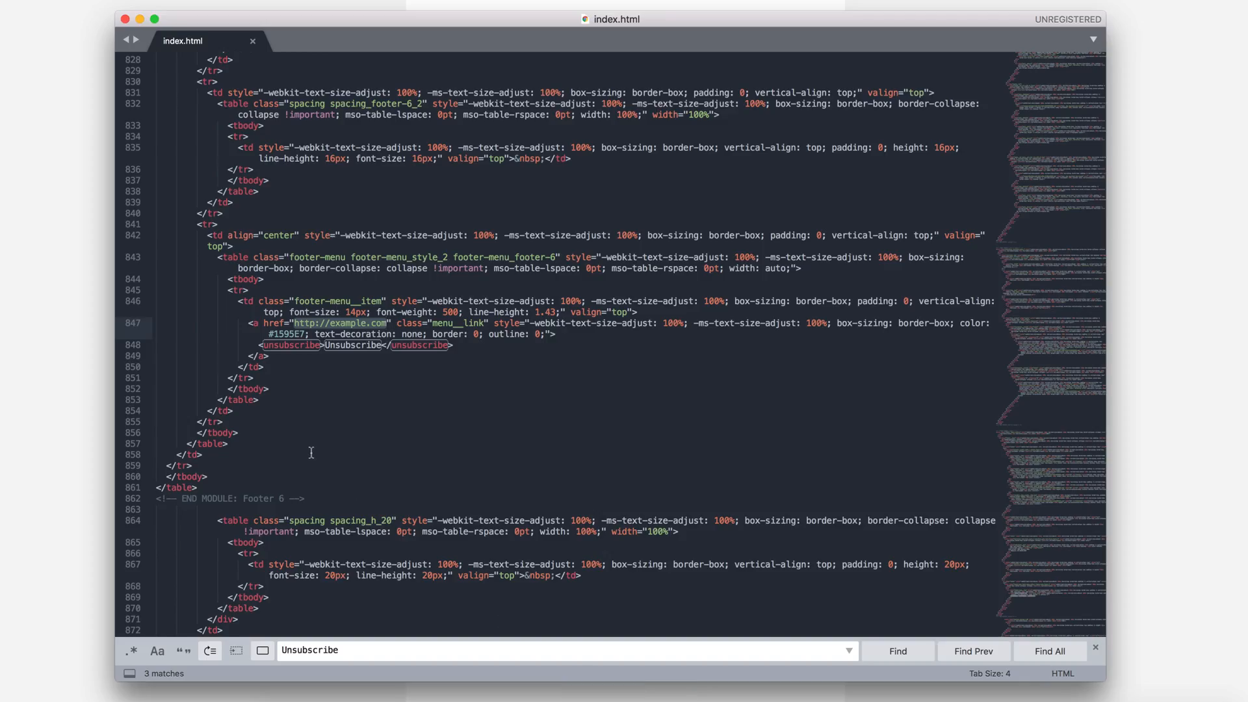
scroll(up, 3)
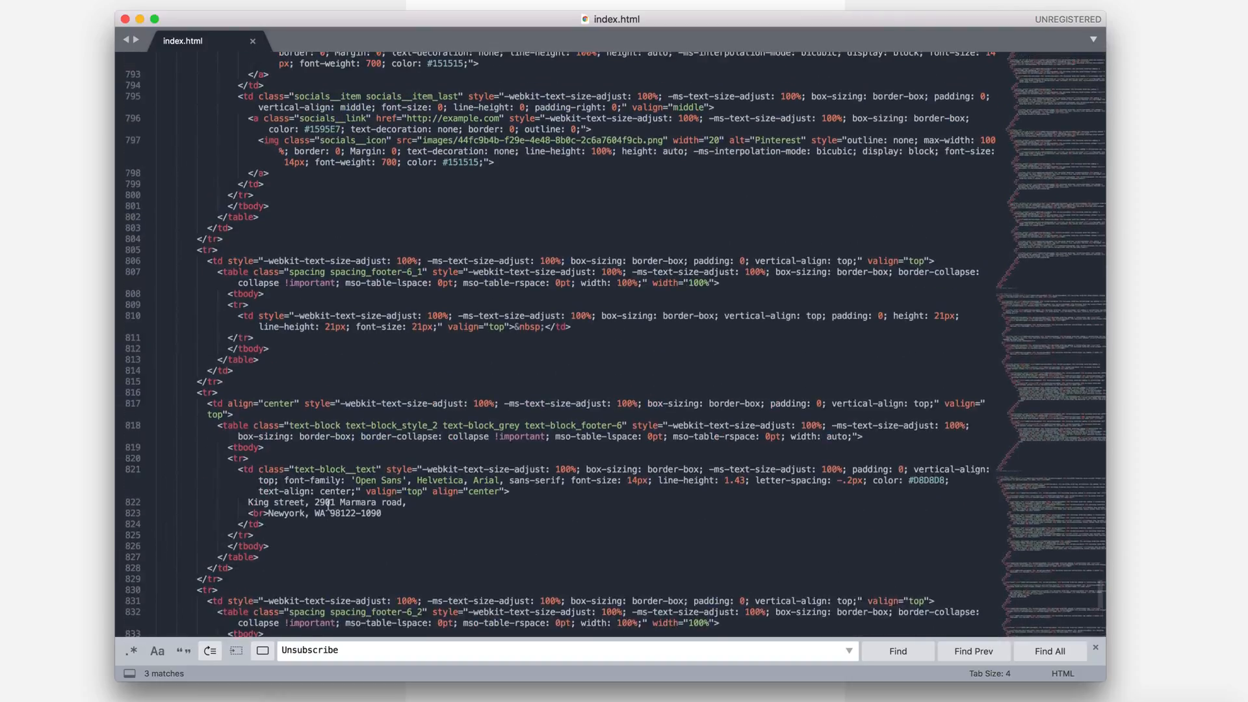
- Scroll through the newsletter HTML to locate the Call to action 1 module
scroll(up, 3)
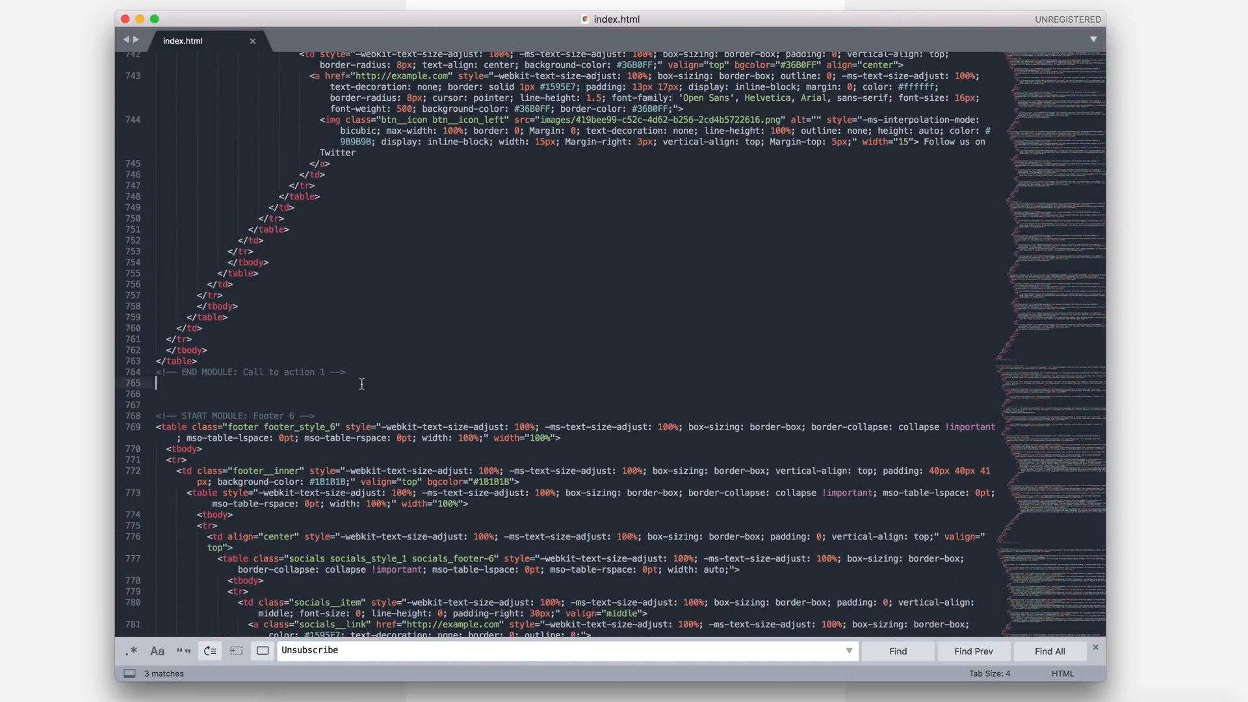
scroll(up, 3)
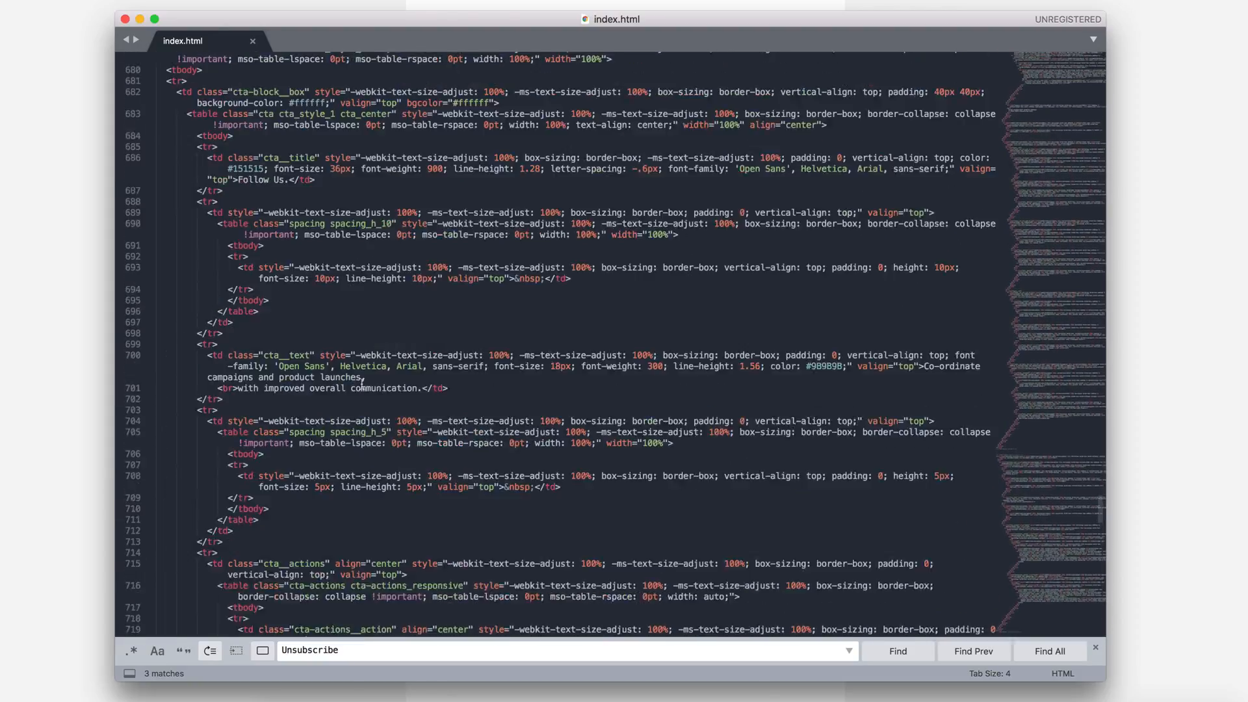
scroll(up, 3)
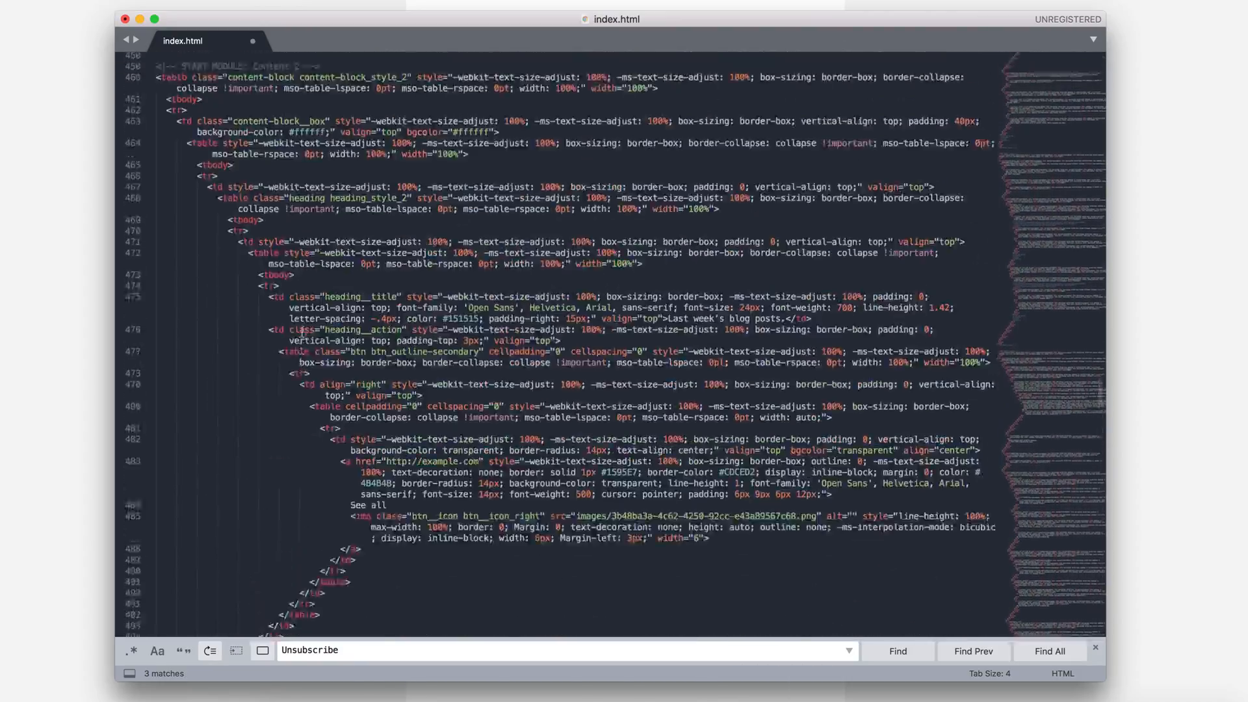
scroll(down, 3)
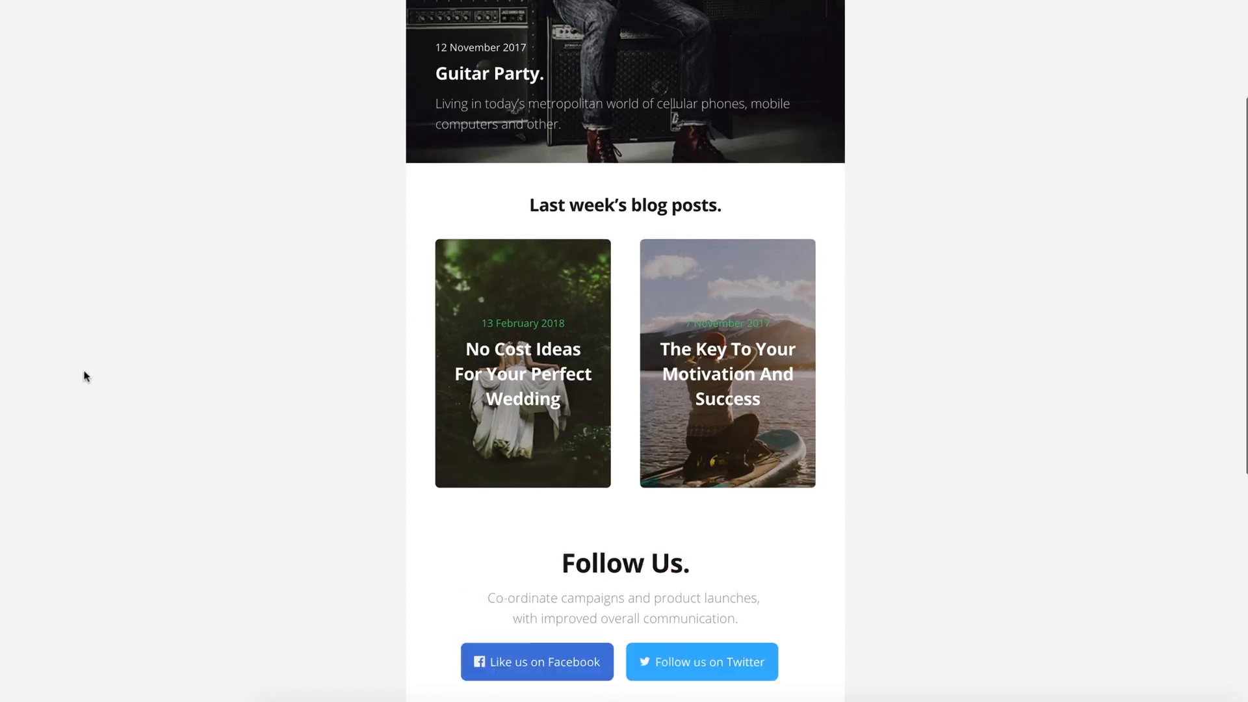
scroll(down, 3)
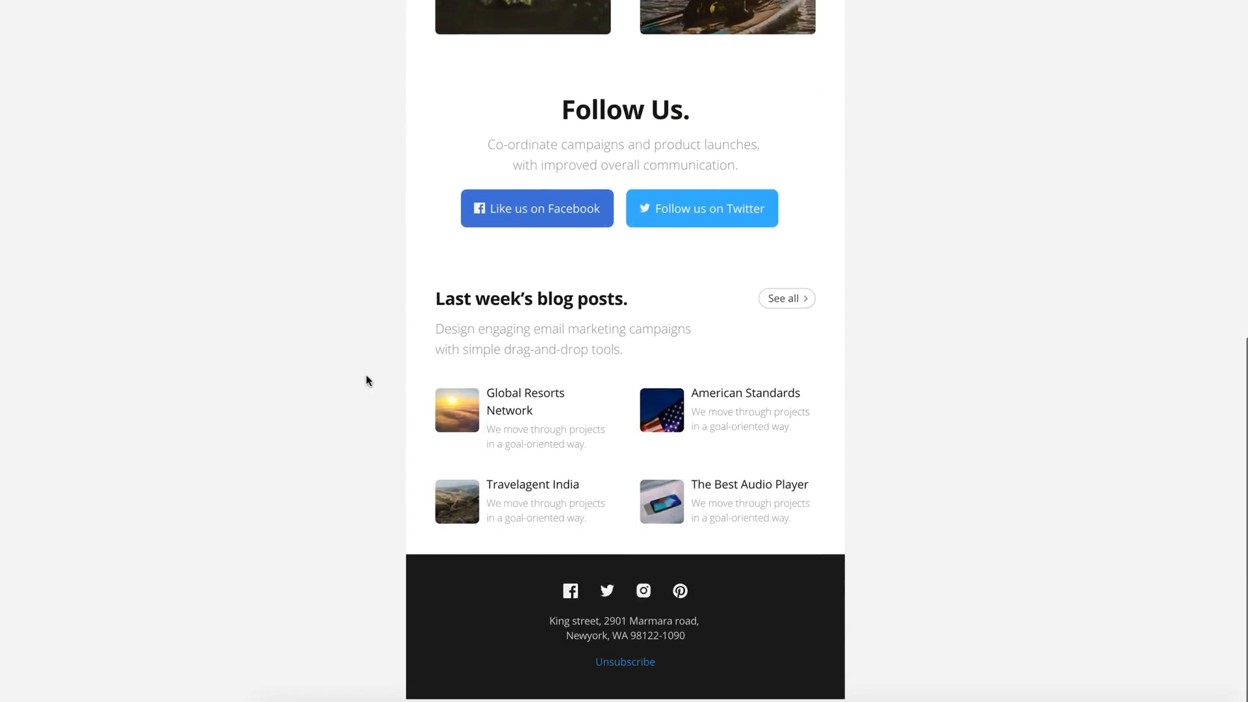
scroll(up, 3)
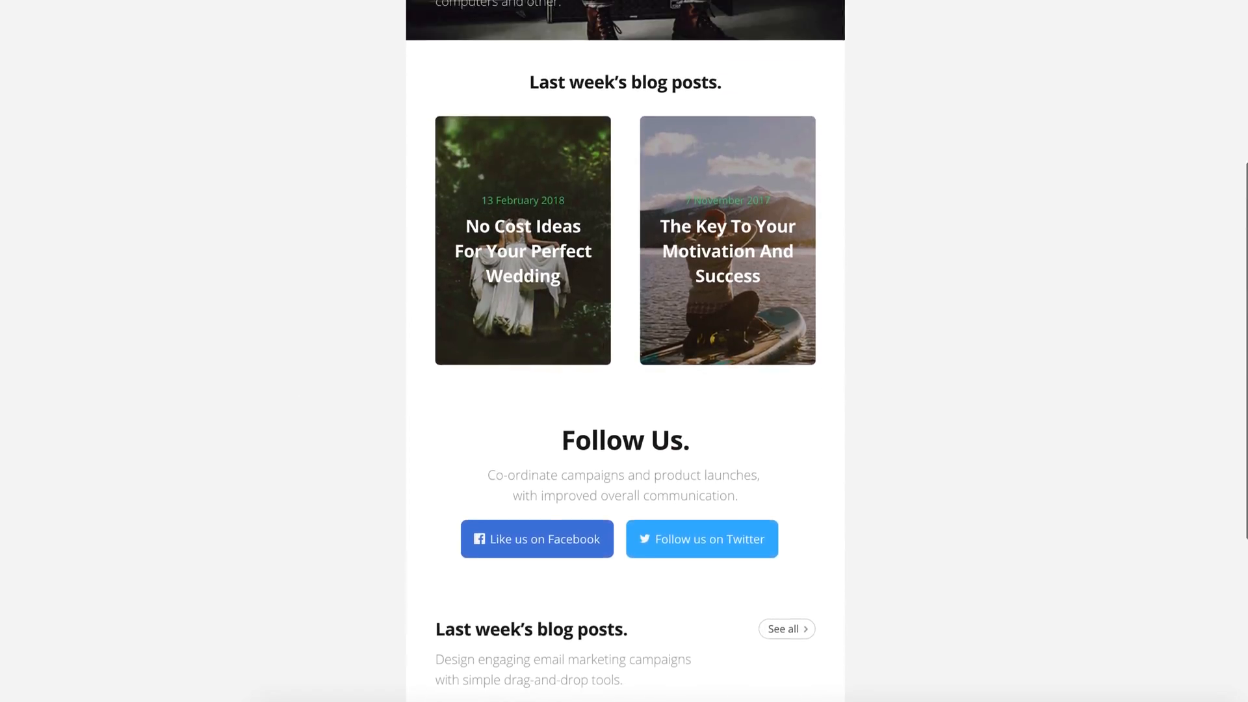
scroll(up, 3)
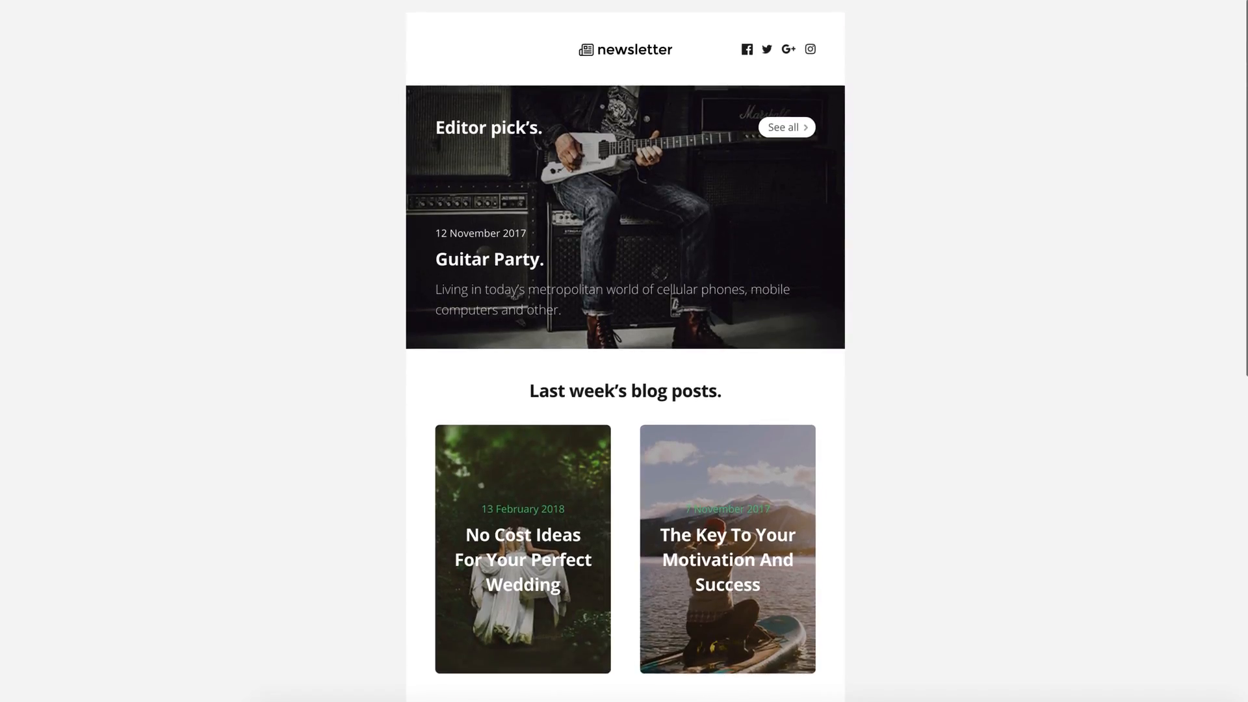